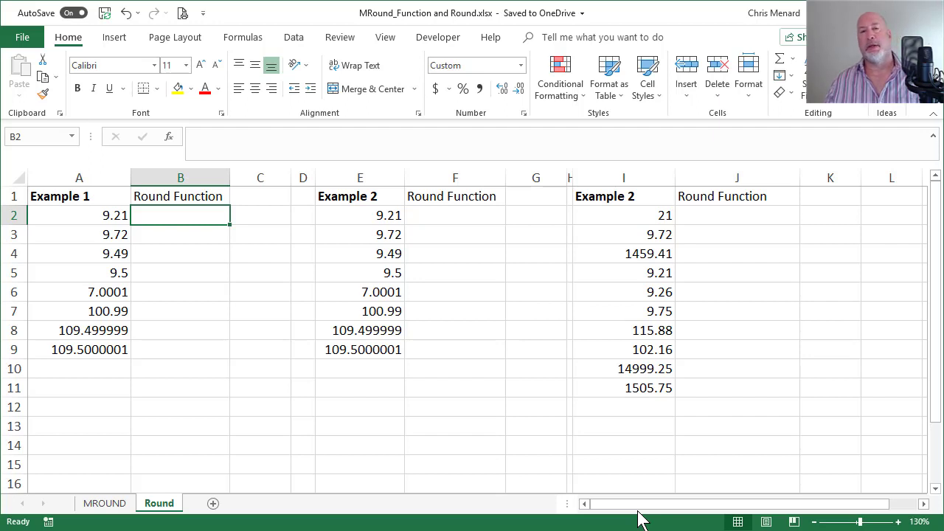
{"action": "mouse_move", "coordinate": [492, 452]}
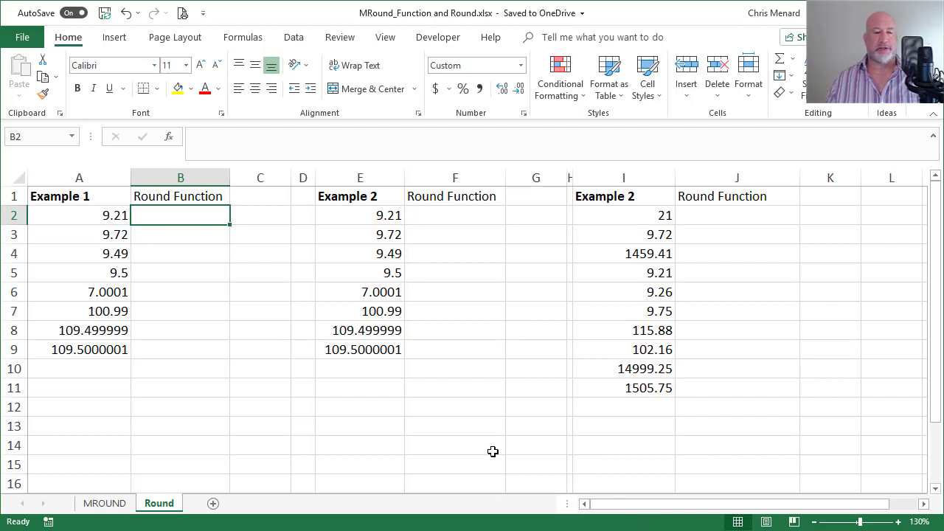
{"action": "mouse_move", "coordinate": [398, 354]}
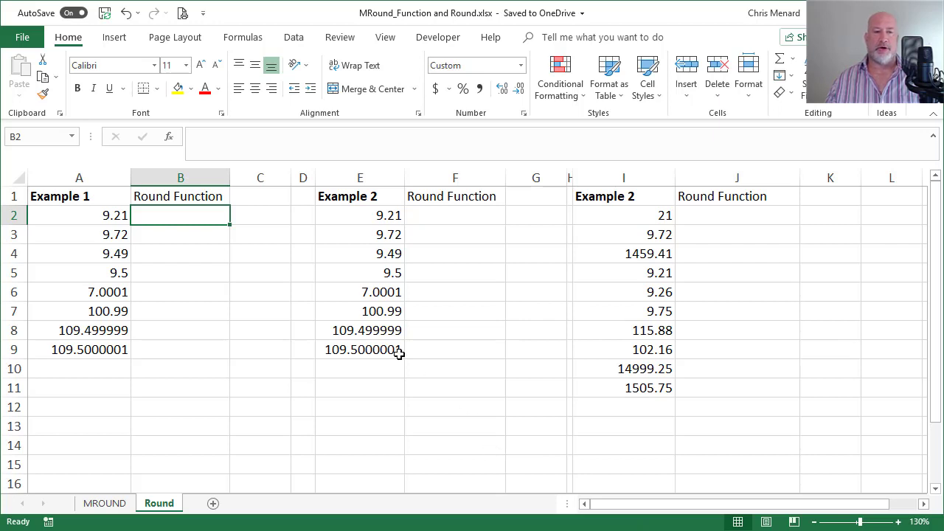
{"action": "mouse_move", "coordinate": [88, 338]}
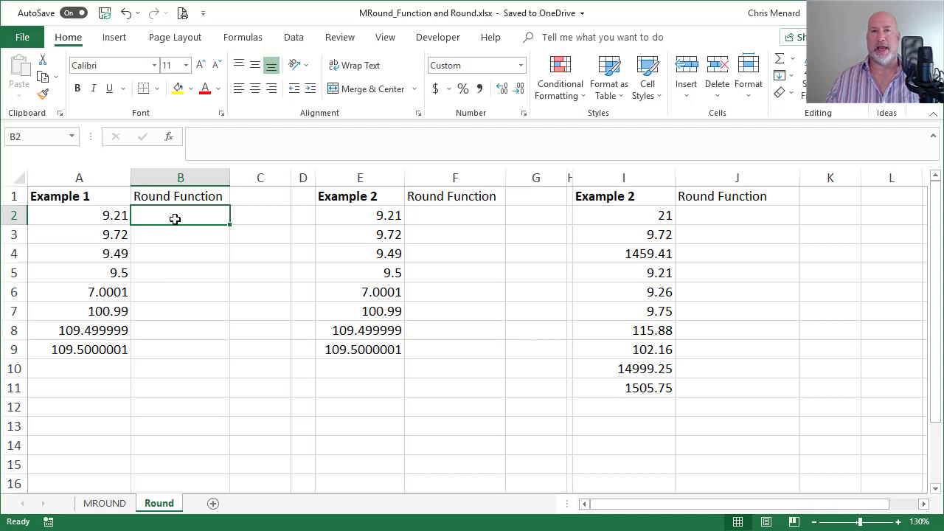
{"action": "mouse_move", "coordinate": [312, 329]}
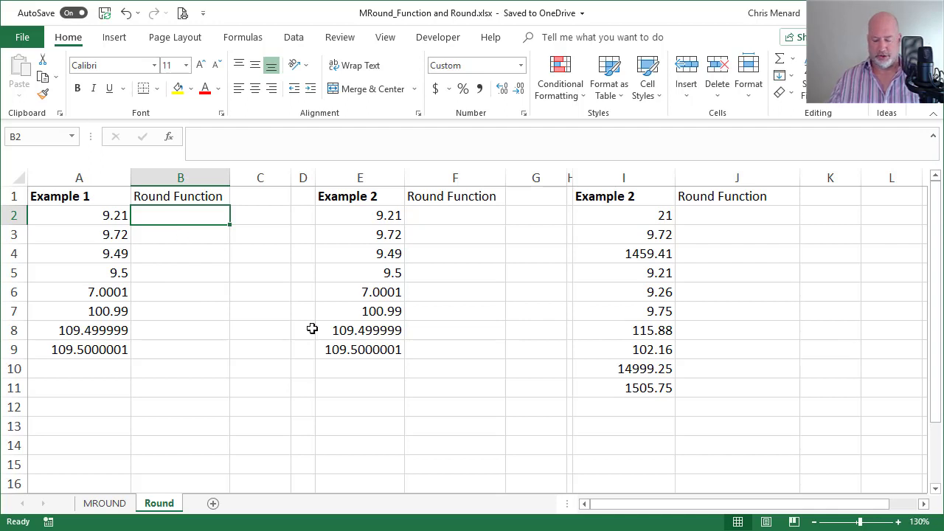
Step: Enter =ROUND(A2,0) in B2, fill to B9, and show =FORMULATEXT(B2) in a widened column C
{"action": "type", "text": "=round"}
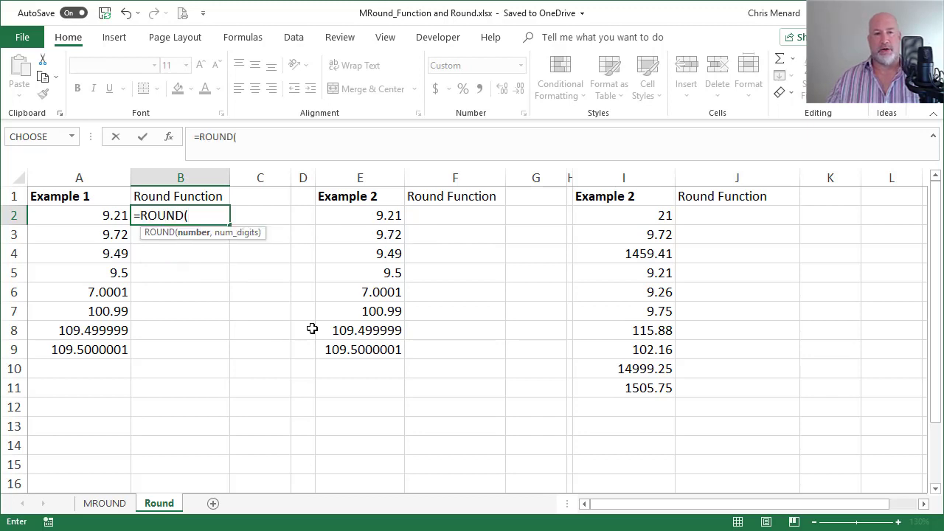
{"action": "left_click", "coordinate": [80, 215]}
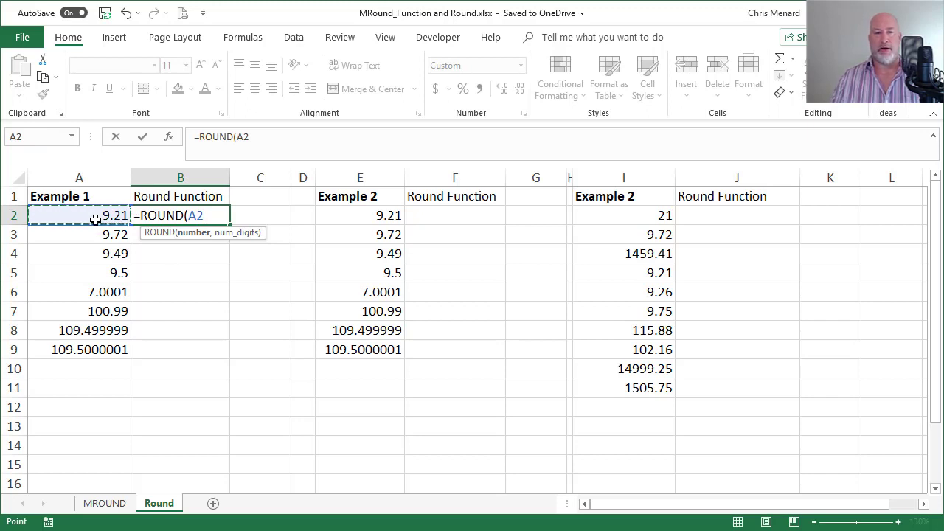
{"action": "type", "text": ","}
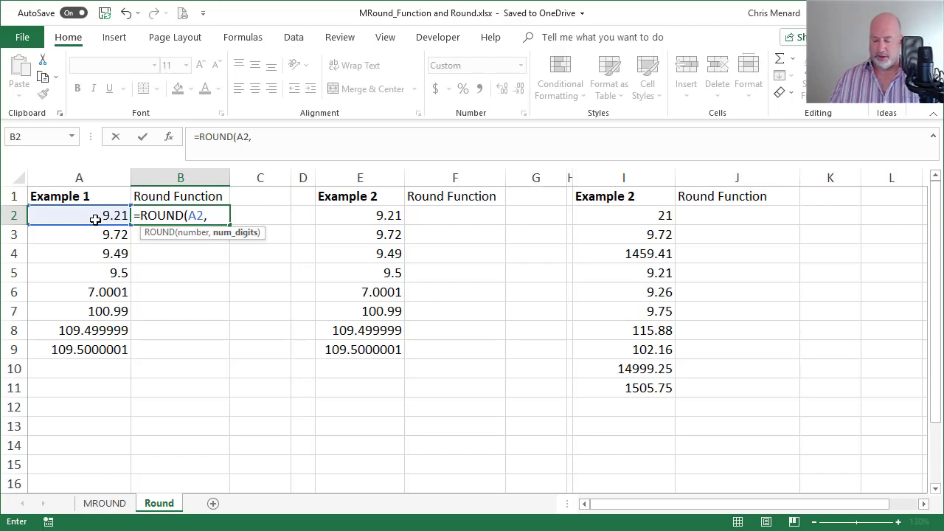
{"action": "type", "text": "0)"}
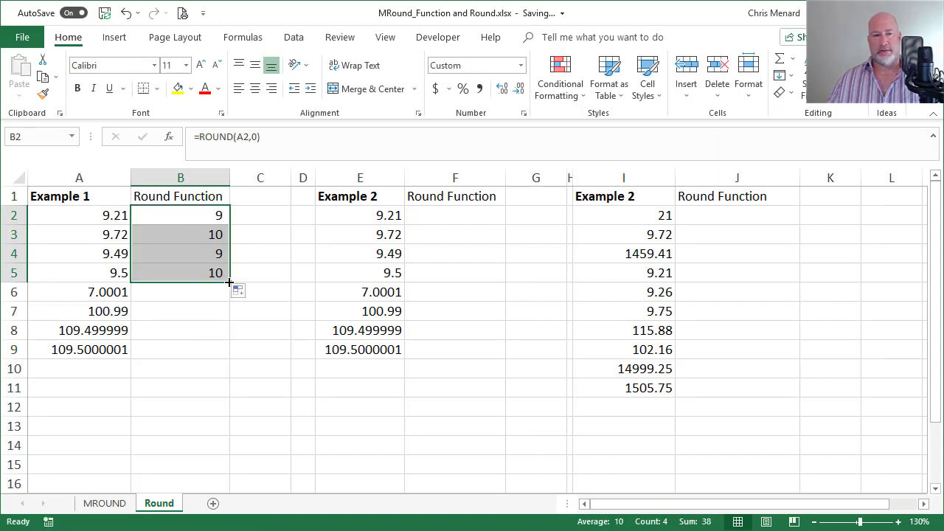
{"action": "left_click_drag", "start_coordinate": [230, 280], "coordinate": [230, 356]}
{"action": "type", "text": "=ROUND(A2,0"}
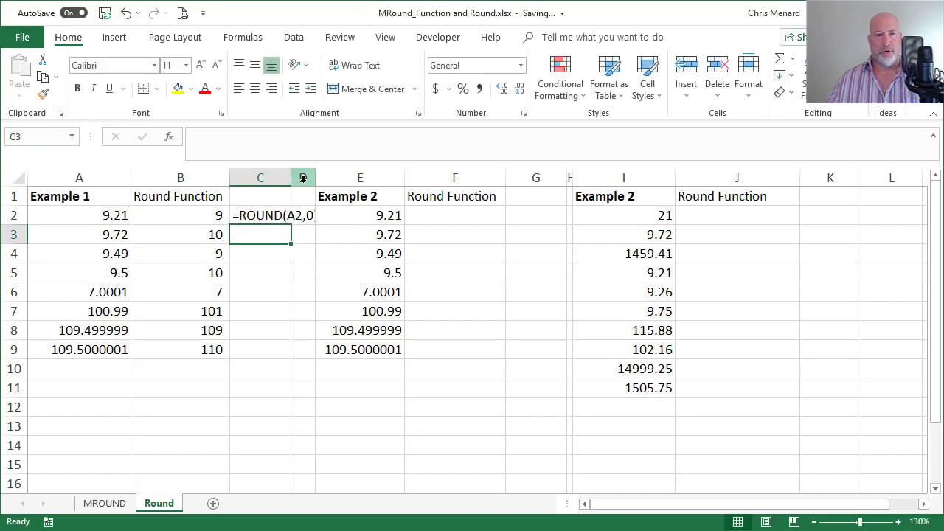
{"action": "left_click", "coordinate": [277, 215]}
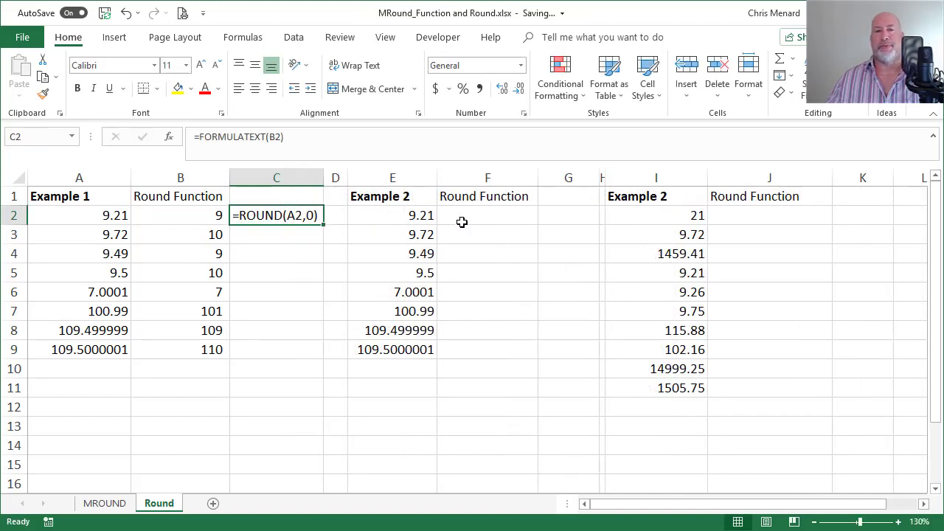
Step: Enter =ROUND(E2,1) in F2 and fill it down through F9
{"action": "left_click", "coordinate": [486, 215]}
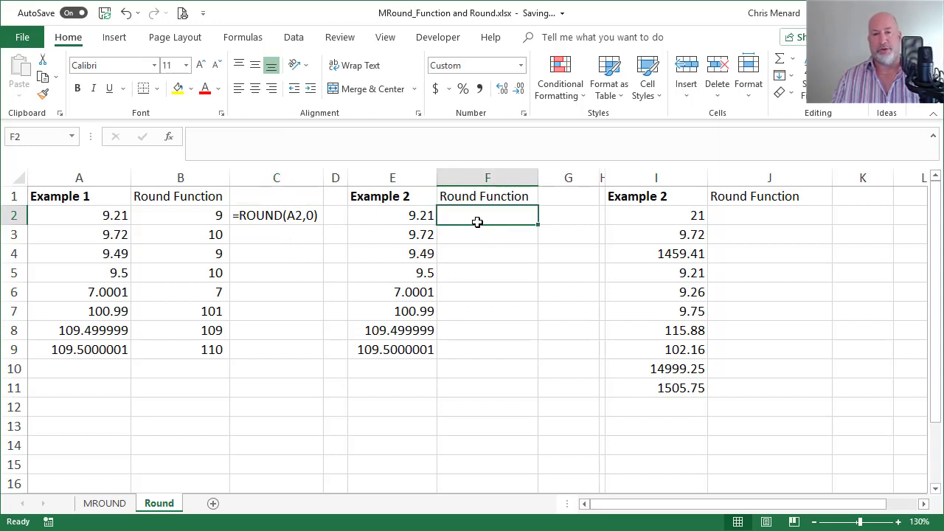
{"action": "type", "text": "=roun"}
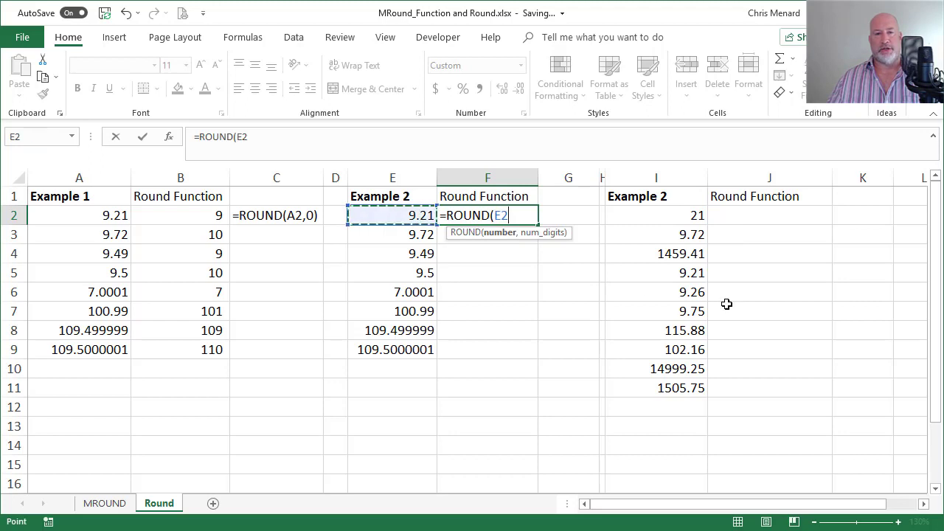
{"action": "type", "text": ",1"}
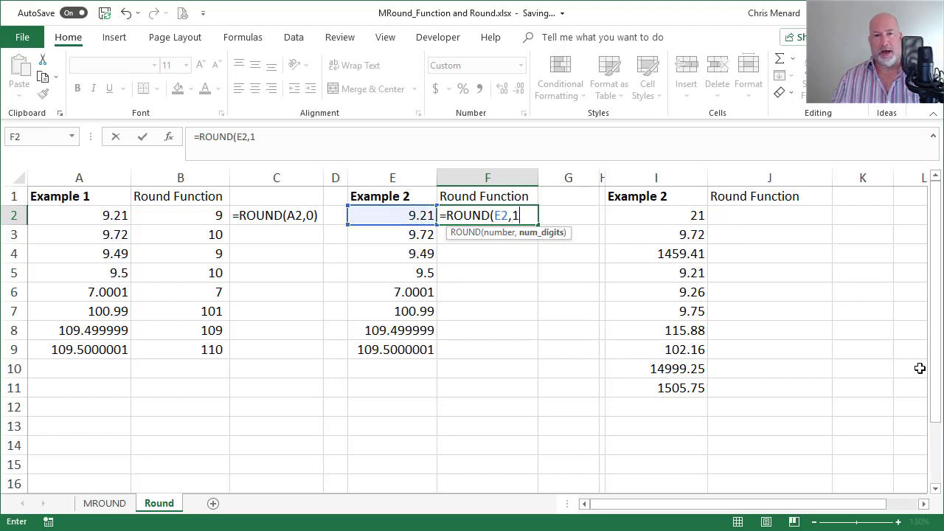
{"action": "type", "text": ")"}
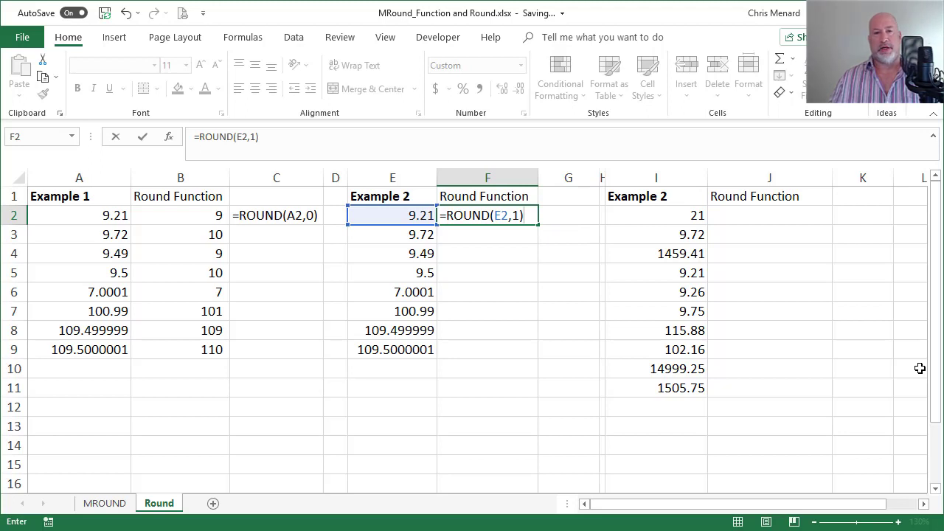
{"action": "key", "text": "Return"}
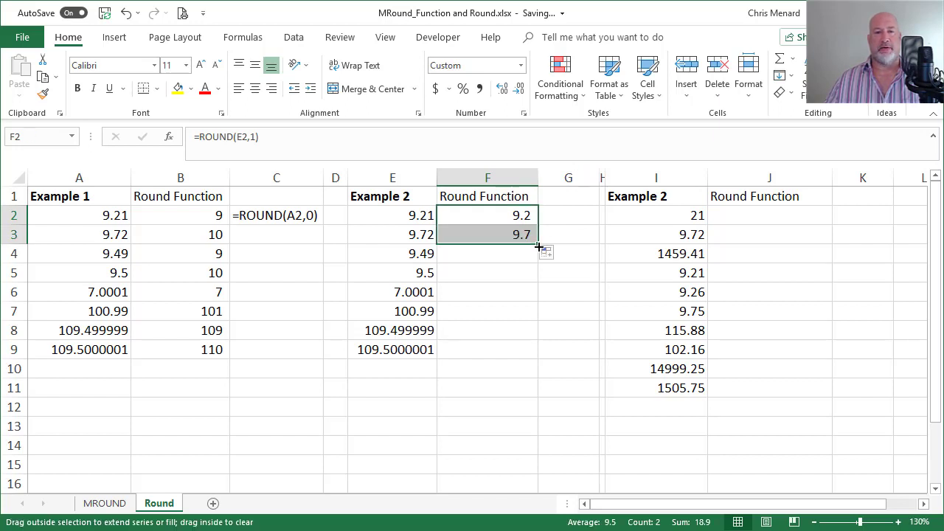
{"action": "left_click_drag", "start_coordinate": [537, 235], "coordinate": [537, 253]}
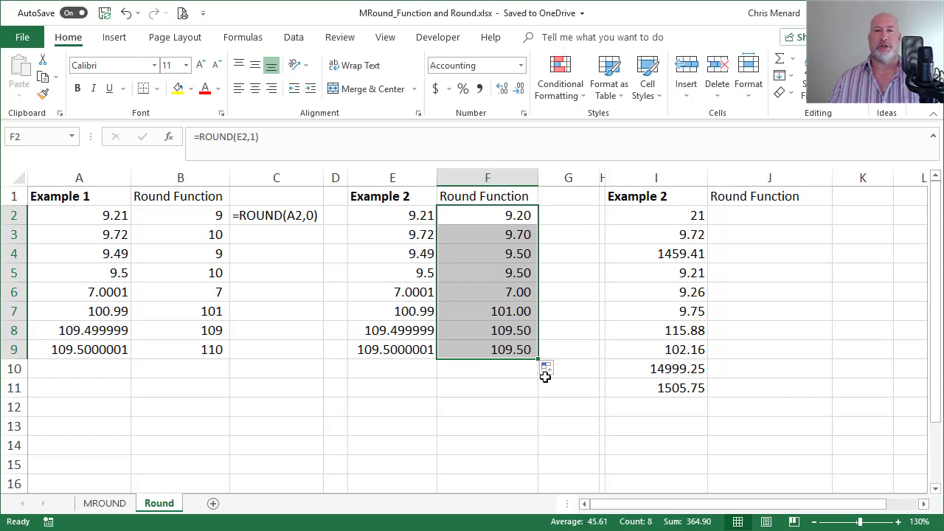
{"action": "mouse_move", "coordinate": [745, 220]}
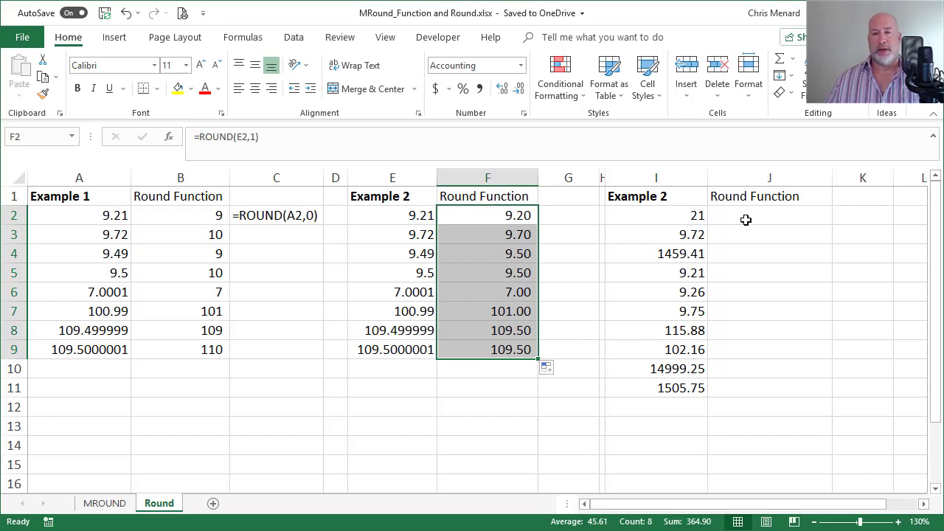
Step: Enter =ROUND(I2,0)-0.01 in J2 giving 20.99, and fill it down column J
{"action": "left_click", "coordinate": [770, 216]}
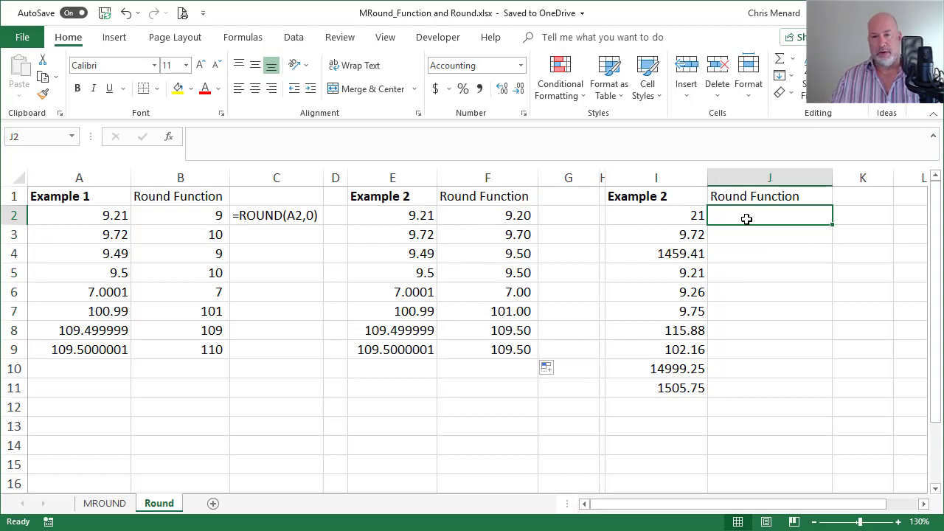
{"action": "type", "text": "=r"}
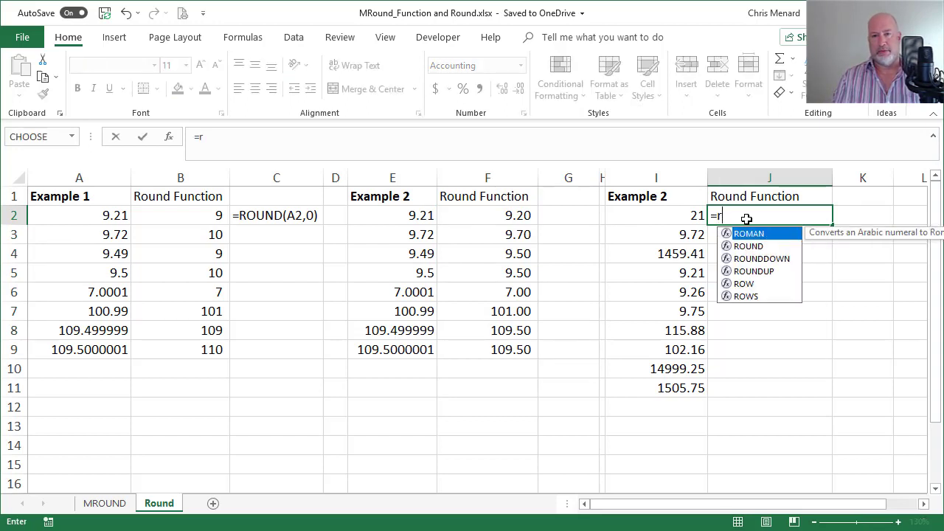
{"action": "type", "text": "ound("}
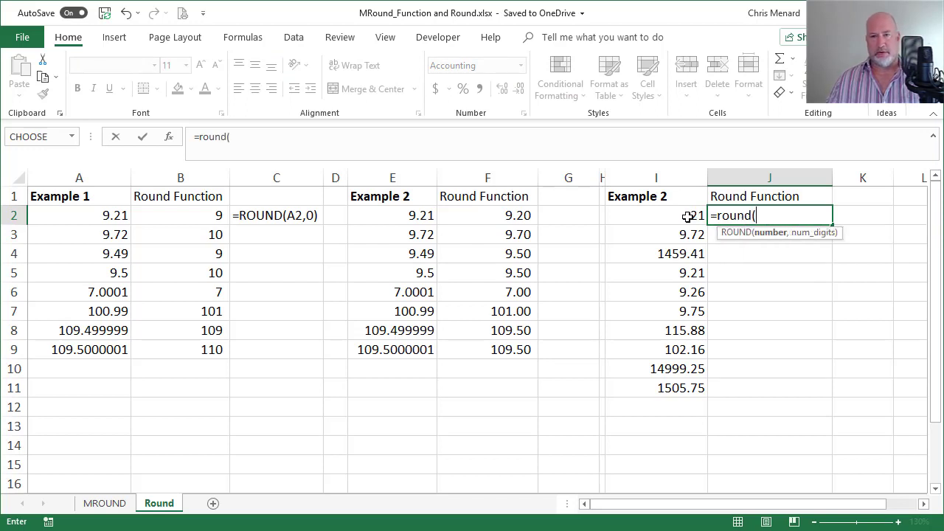
{"action": "left_click", "coordinate": [655, 216]}
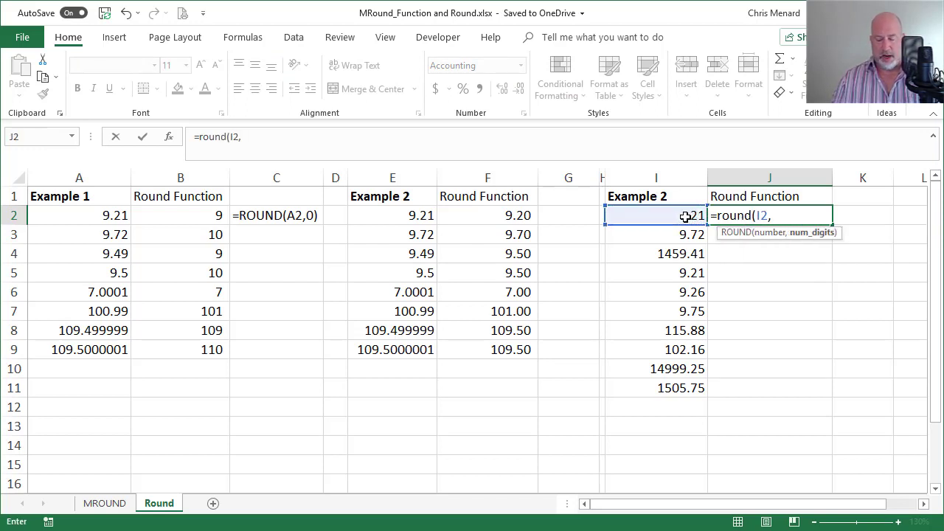
{"action": "type", "text": "0)"}
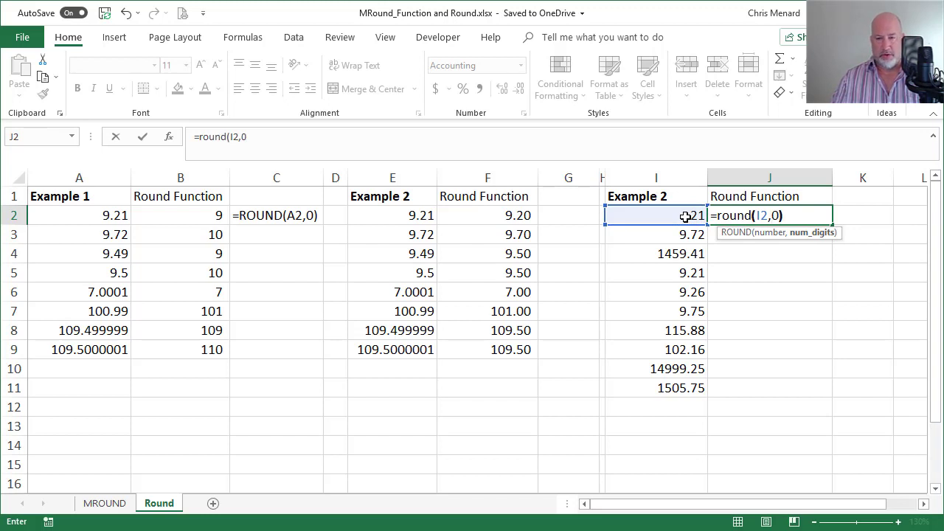
{"action": "type", "text": "-."}
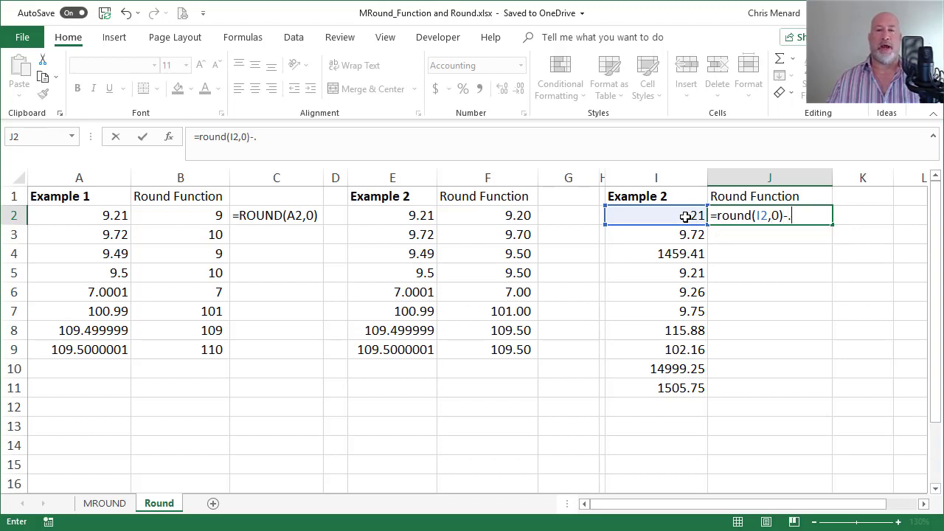
{"action": "type", "text": "01"}
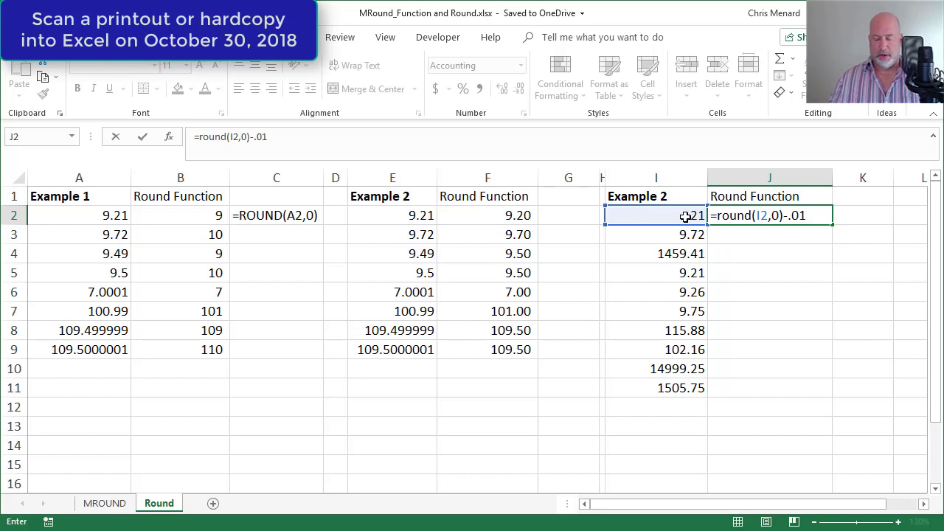
{"action": "key", "text": "Return"}
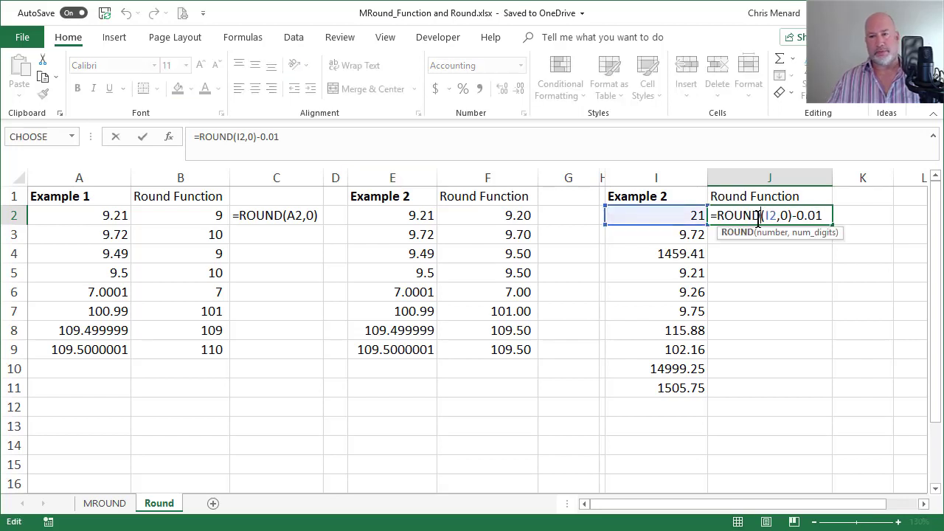
{"action": "key", "text": "Return"}
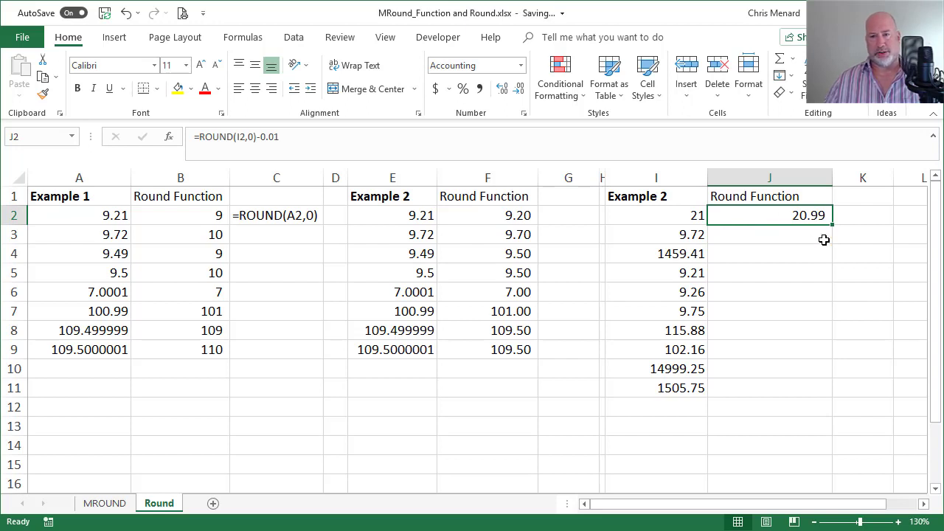
{"action": "mouse_move", "coordinate": [834, 227]}
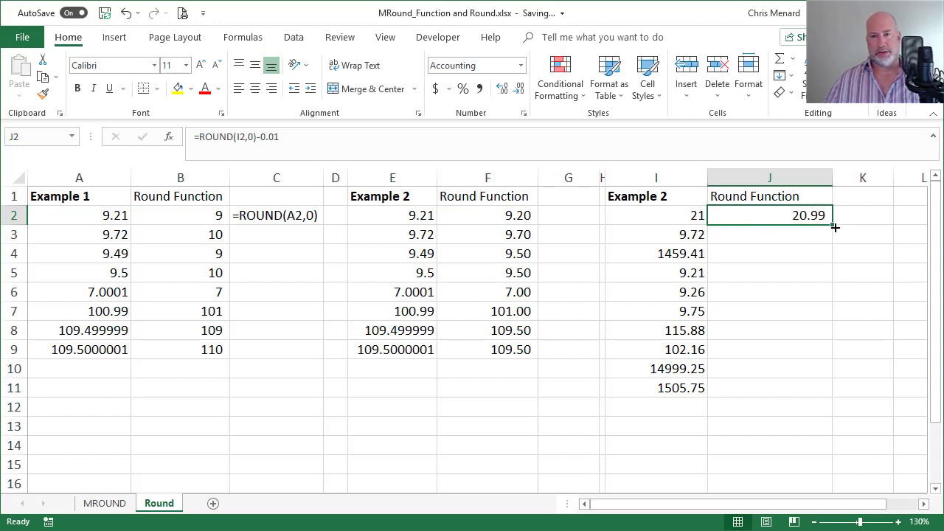
{"action": "left_click_drag", "start_coordinate": [835, 227], "coordinate": [835, 398]}
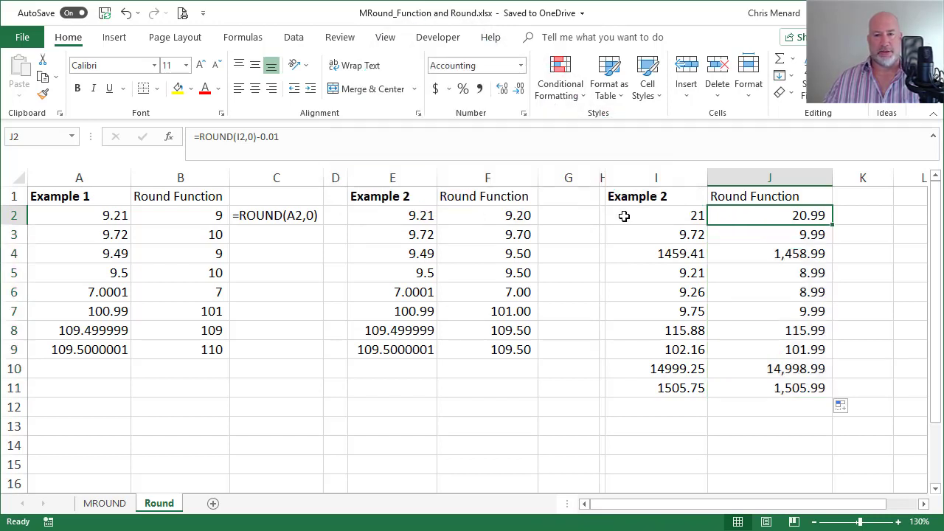
Step: Copy the FORMULATEXT cell C2 into G2 so it reads =ROUND(E2,1)
{"action": "left_click", "coordinate": [276, 215]}
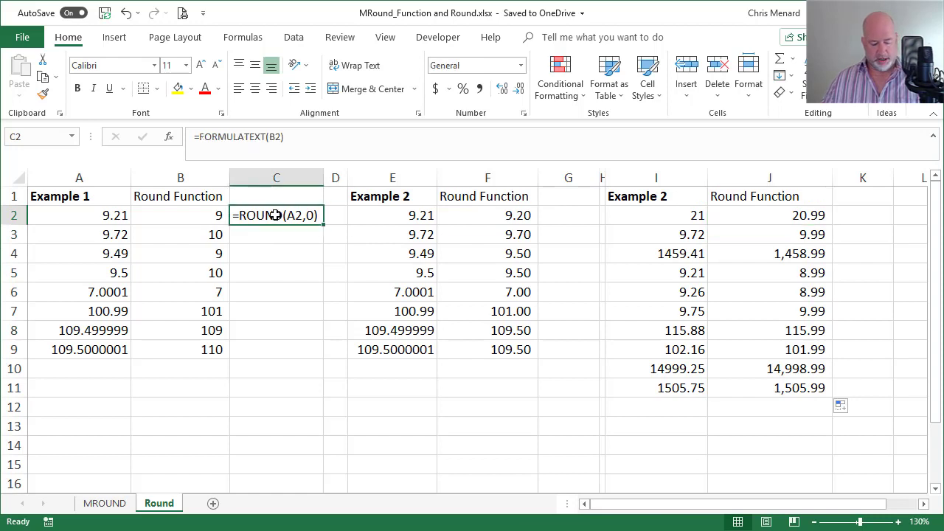
{"action": "left_click", "coordinate": [568, 216]}
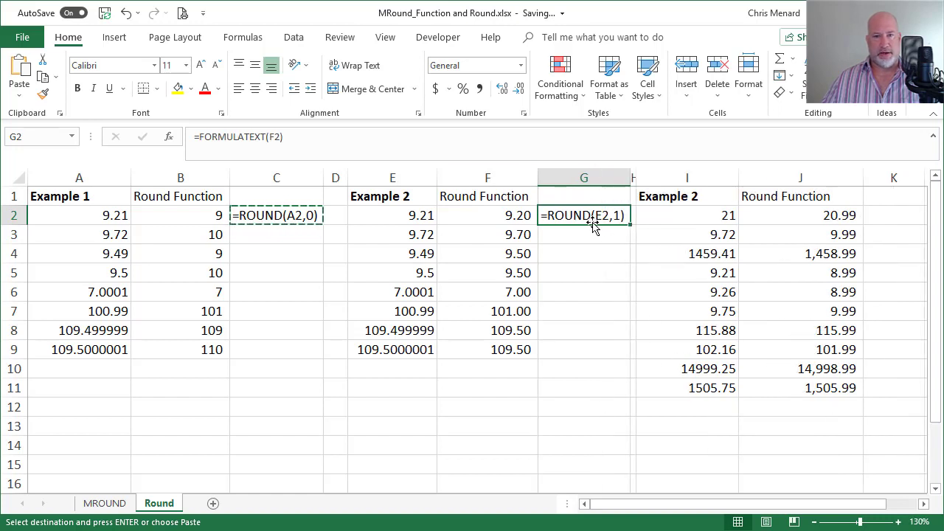
{"action": "mouse_move", "coordinate": [500, 218]}
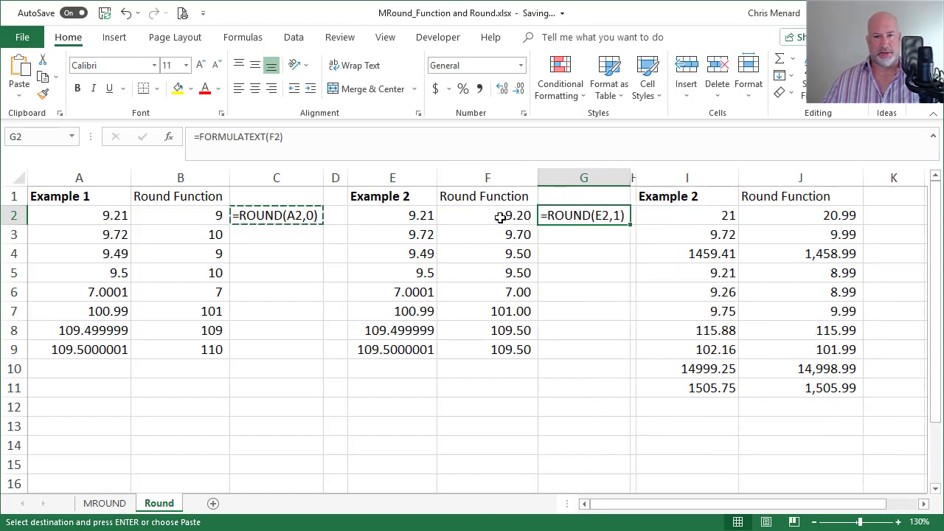
{"action": "left_click", "coordinate": [800, 216]}
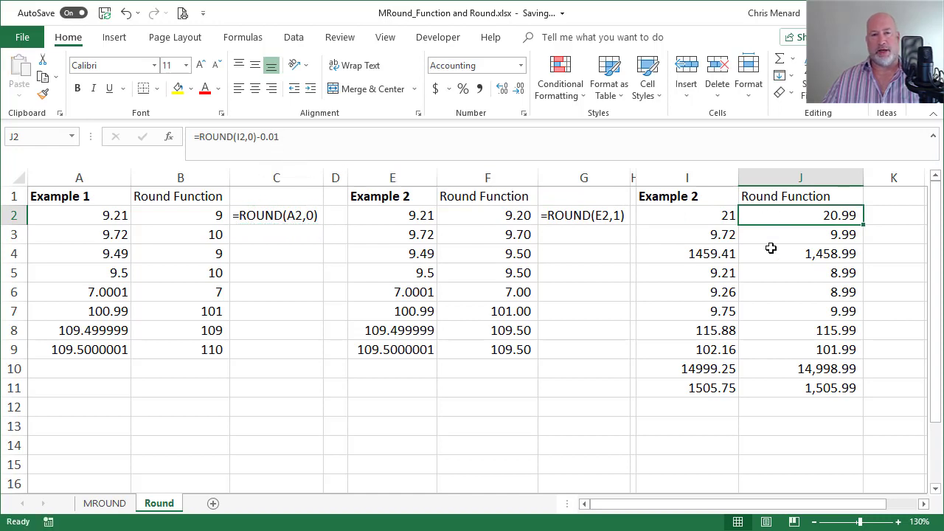
{"action": "mouse_move", "coordinate": [800, 215]}
{"action": "type", "text": "=ROUND(I2,"}
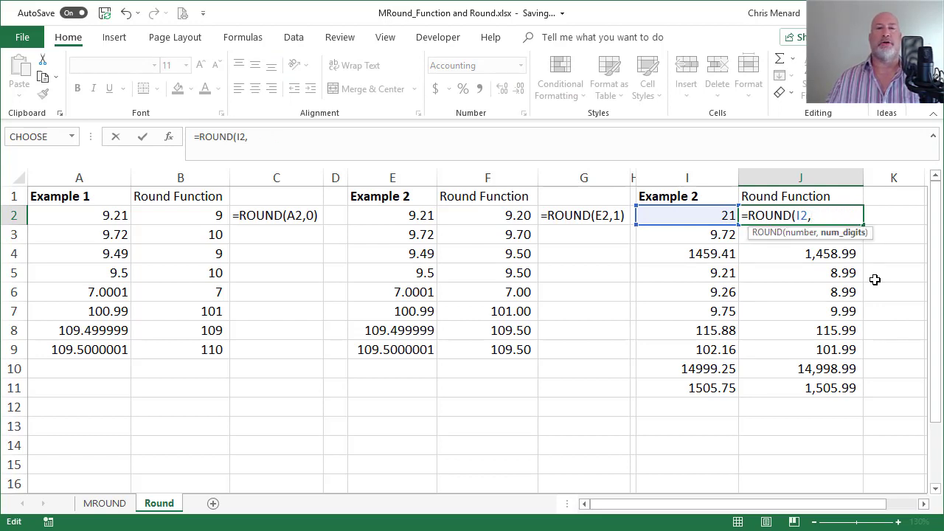
Step: Change J2 to =ROUND(I2,-1), fill to J11, and check results like 115.88 rounding to 120.00
{"action": "type", "text": "-"}
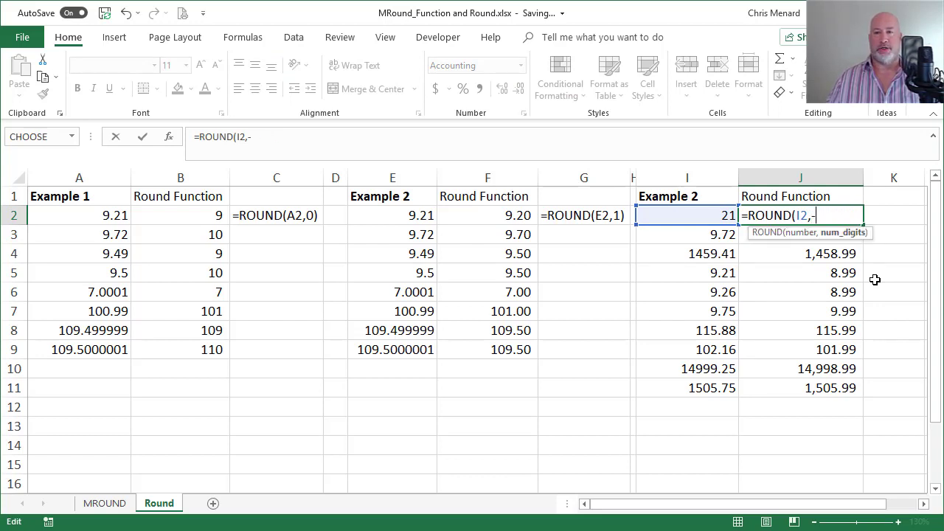
{"action": "type", "text": "1)"}
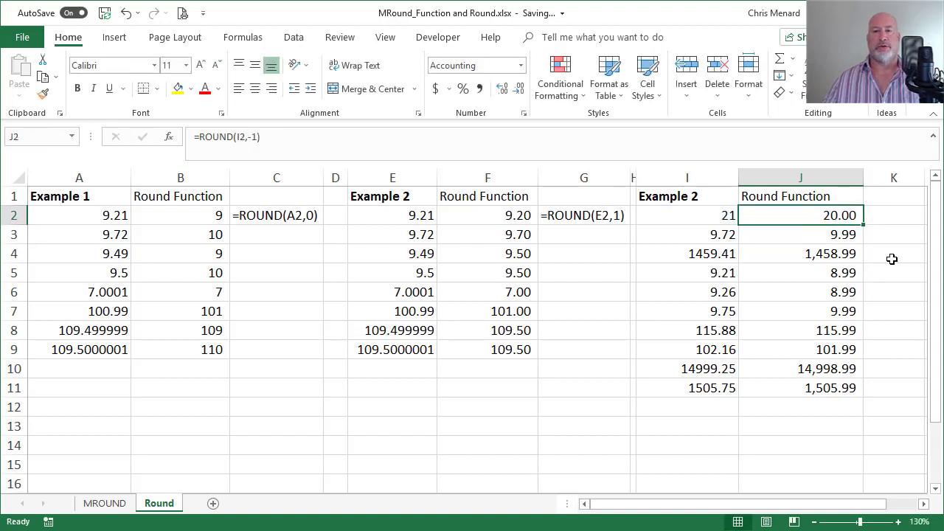
{"action": "left_click_drag", "start_coordinate": [838, 215], "coordinate": [838, 235]}
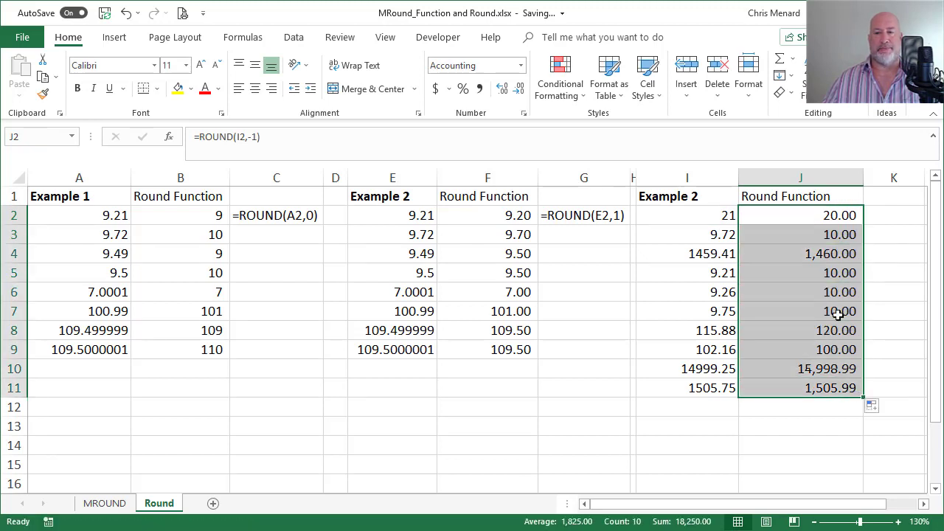
{"action": "left_click", "coordinate": [800, 253]}
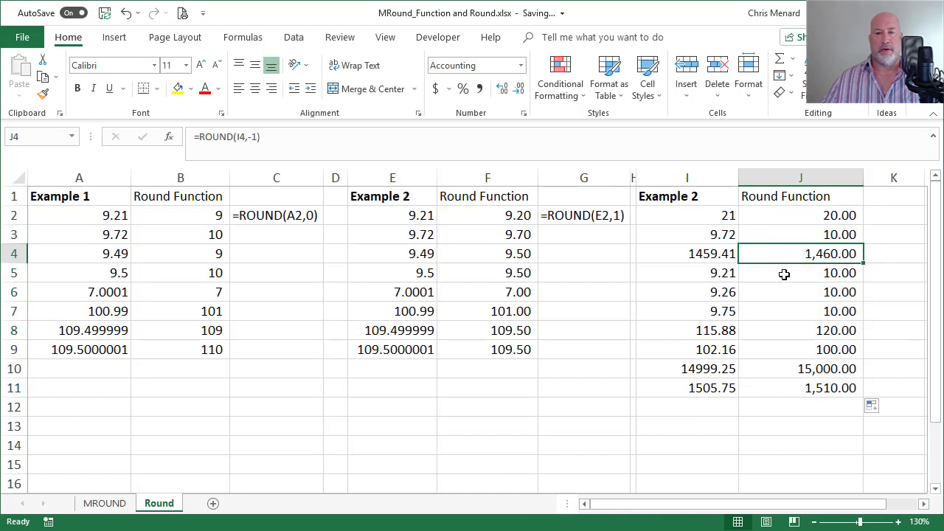
{"action": "left_click", "coordinate": [800, 292]}
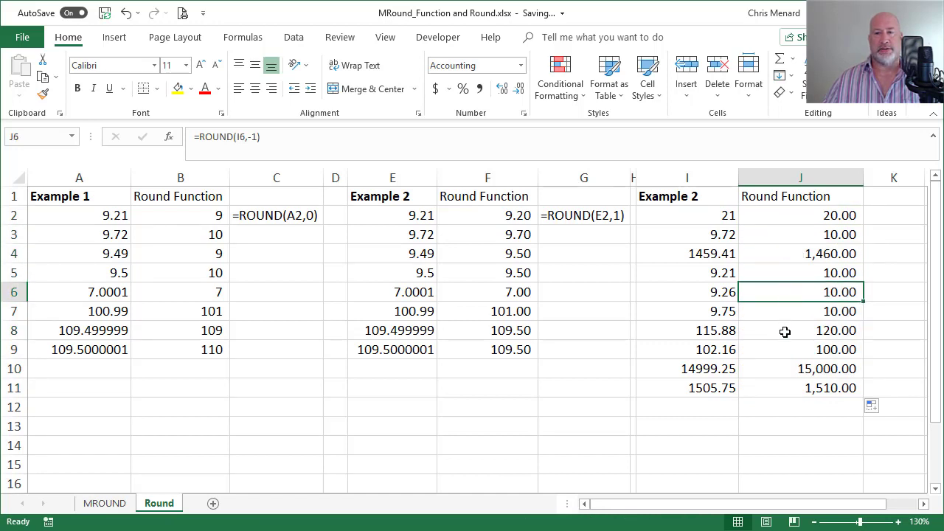
{"action": "left_click", "coordinate": [686, 330]}
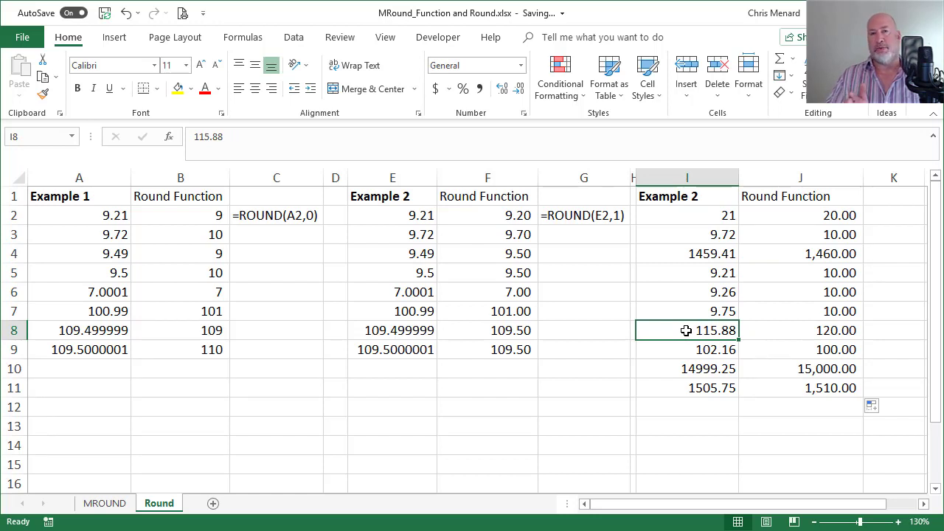
{"action": "left_click", "coordinate": [799, 330]}
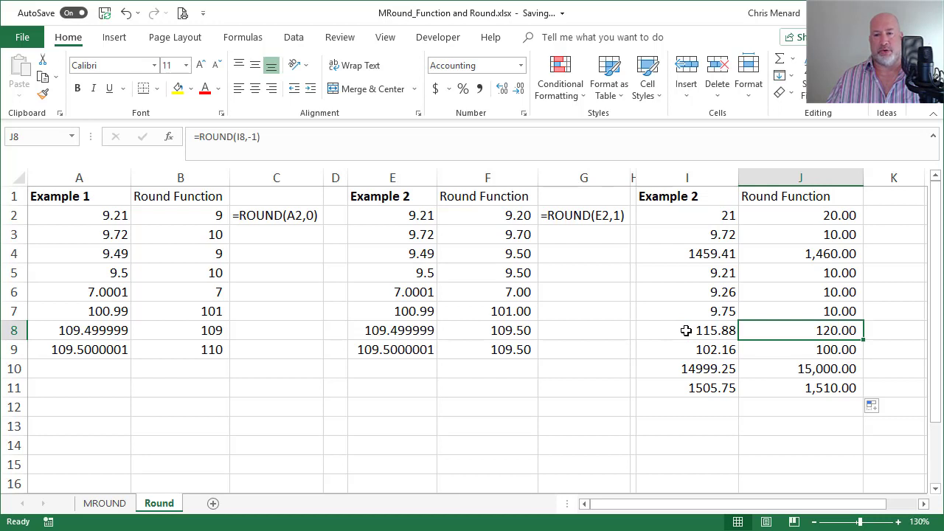
{"action": "left_click", "coordinate": [800, 348]}
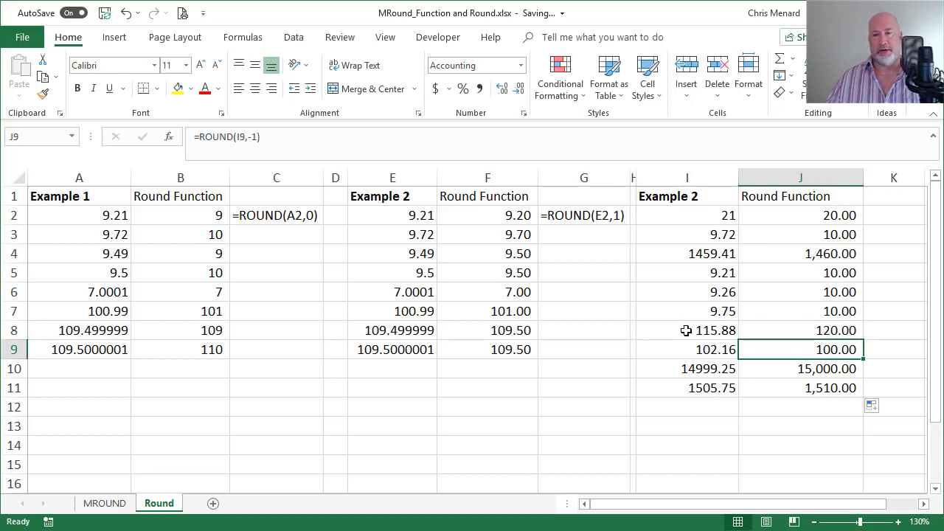
{"action": "left_click", "coordinate": [800, 387]}
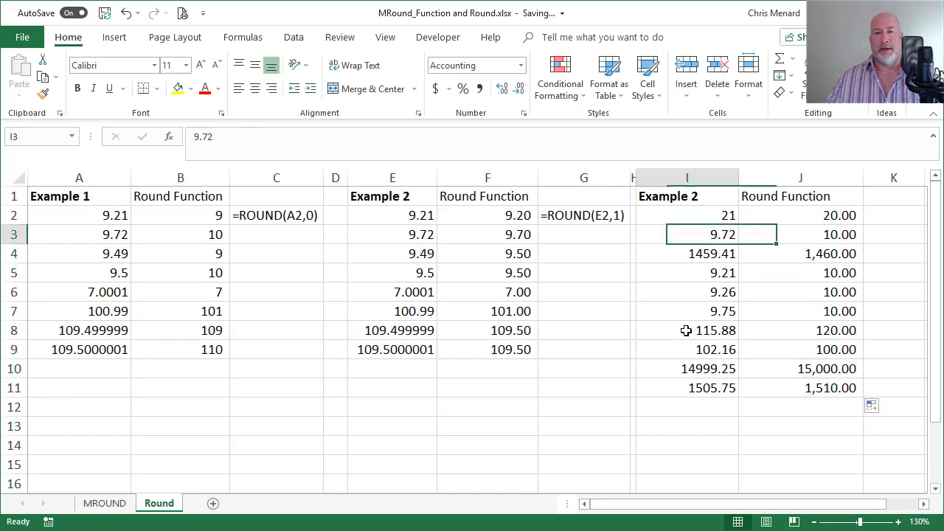
{"action": "left_click", "coordinate": [688, 216]}
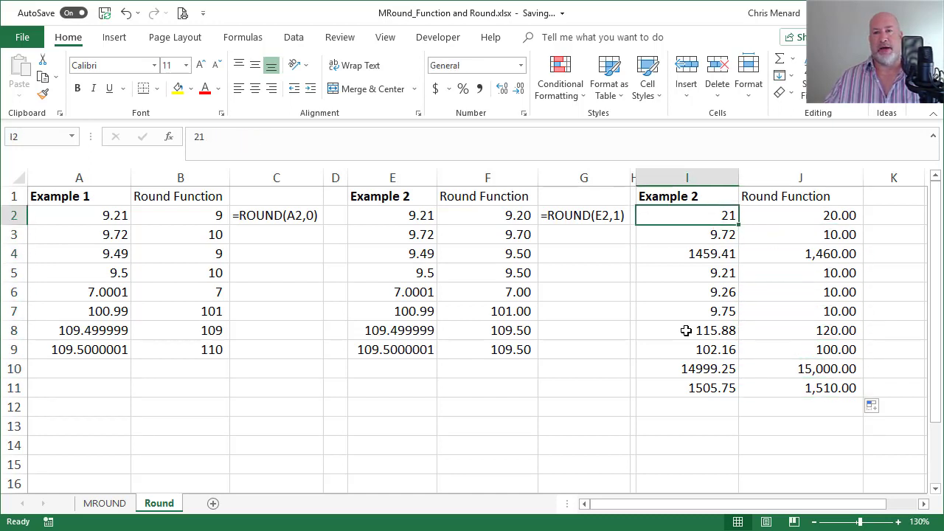
Step: Show =FORMULATEXT(J2) in K2 and test the nearest-ten rounding with new values in I2, ending at 5
{"action": "left_click", "coordinate": [894, 216]}
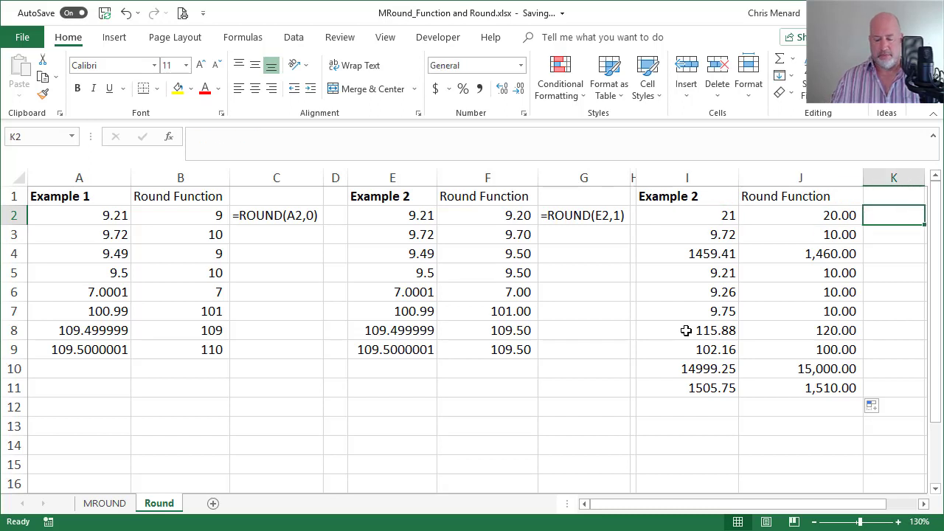
{"action": "type", "text": "=forjm"}
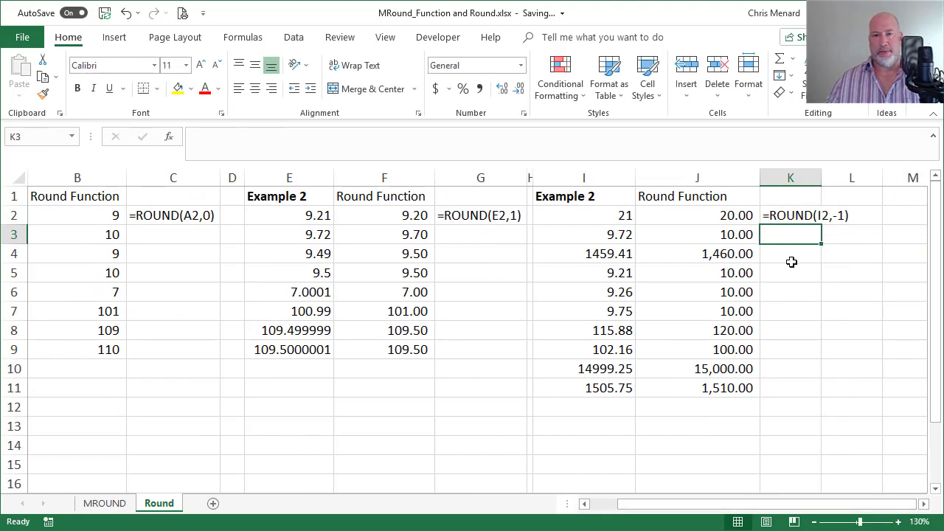
{"action": "left_click", "coordinate": [697, 215]}
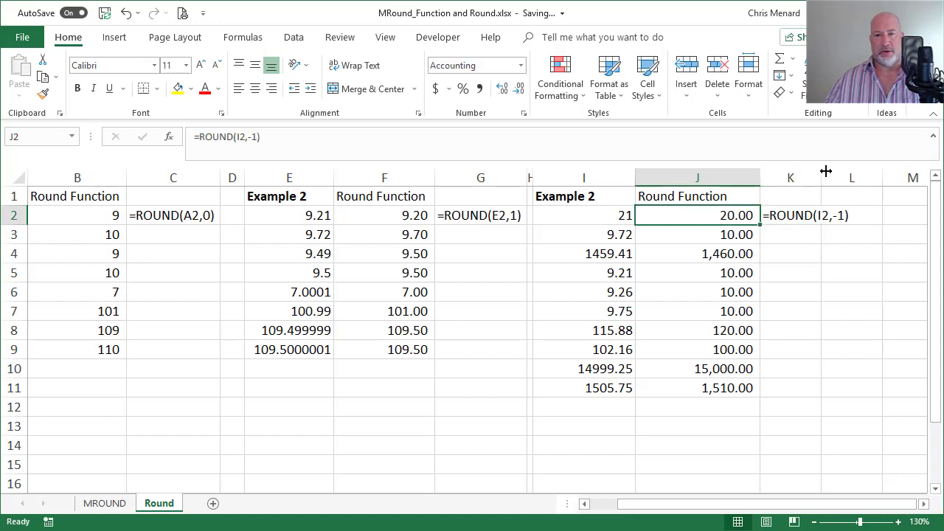
{"action": "left_click", "coordinate": [584, 215]}
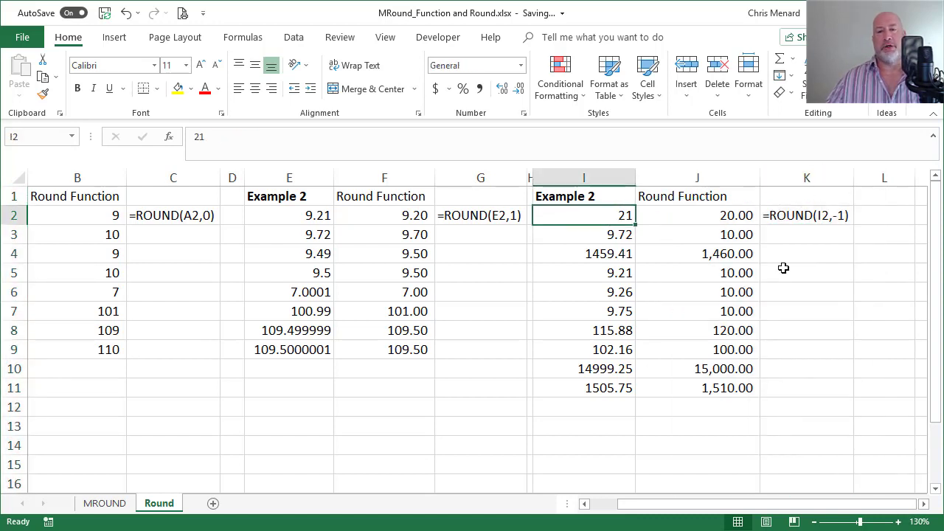
{"action": "type", "text": "2"}
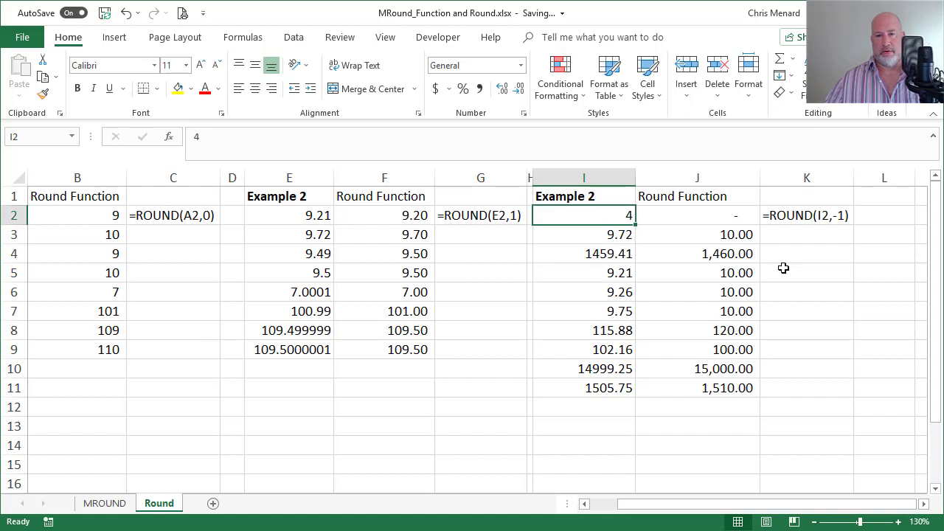
{"action": "type", "text": "5"}
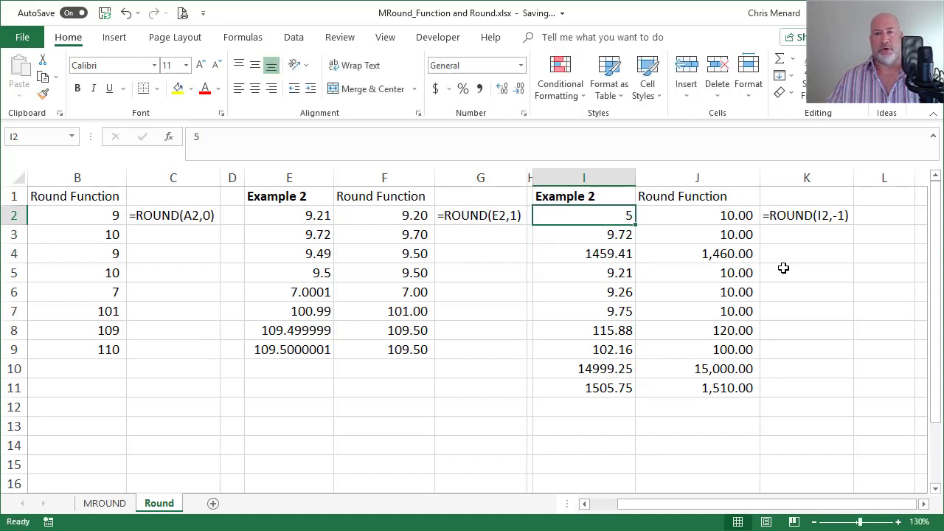
{"action": "left_click", "coordinate": [79, 215]}
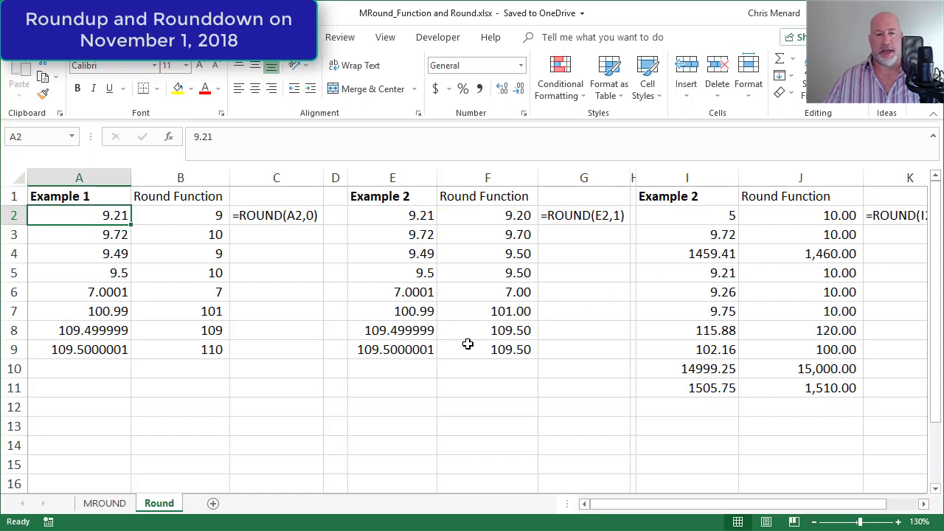
Step: Switch to the MROUND sheet listing the times to round
{"action": "left_click", "coordinate": [103, 503]}
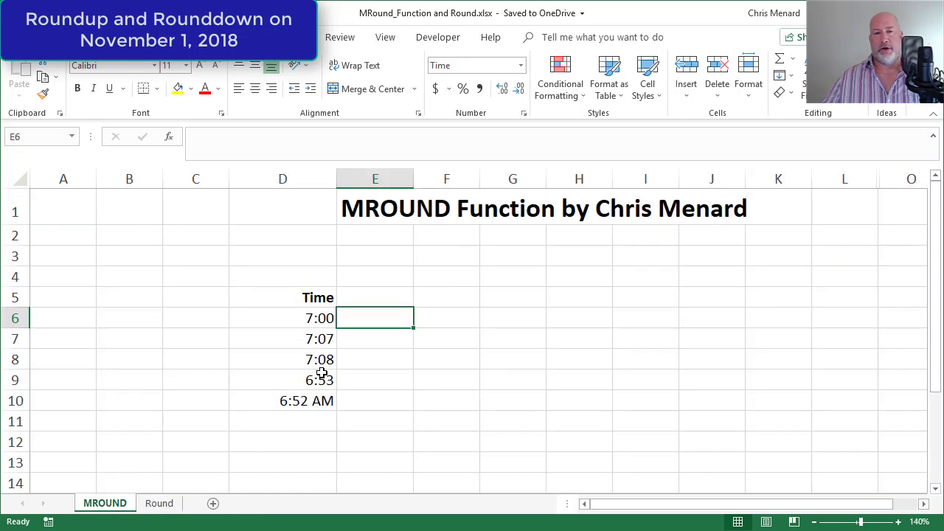
{"action": "mouse_move", "coordinate": [337, 363]}
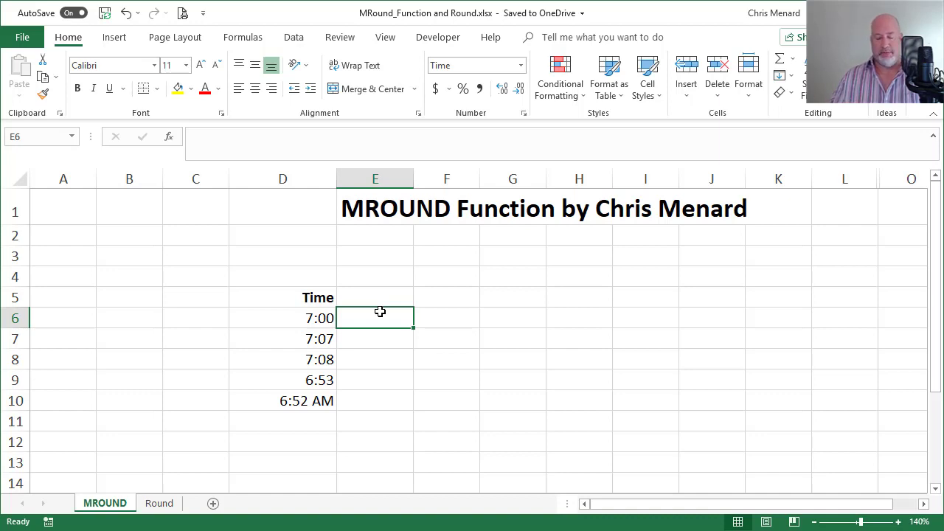
Step: Enter =MROUND(D6,"0:15") in E6 to round 7:00 to the nearest 15 minutes
{"action": "type", "text": "="}
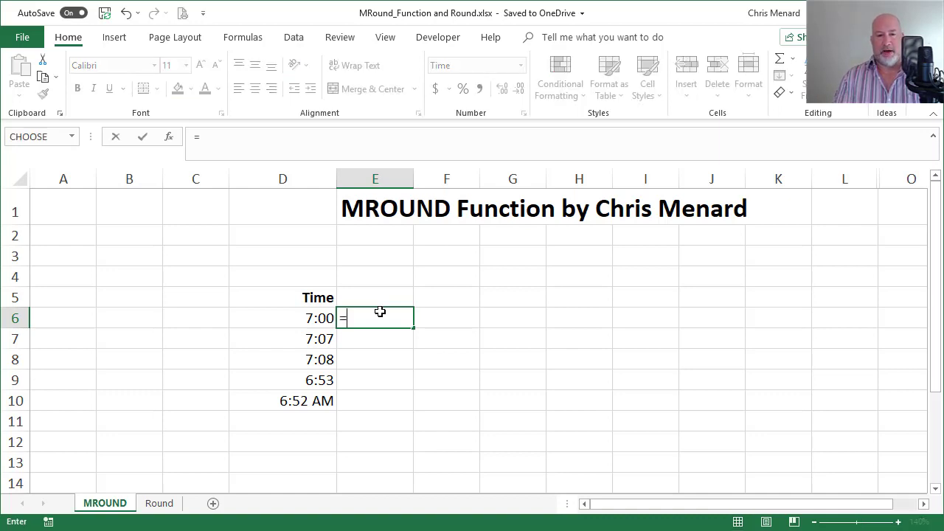
{"action": "type", "text": "mr"}
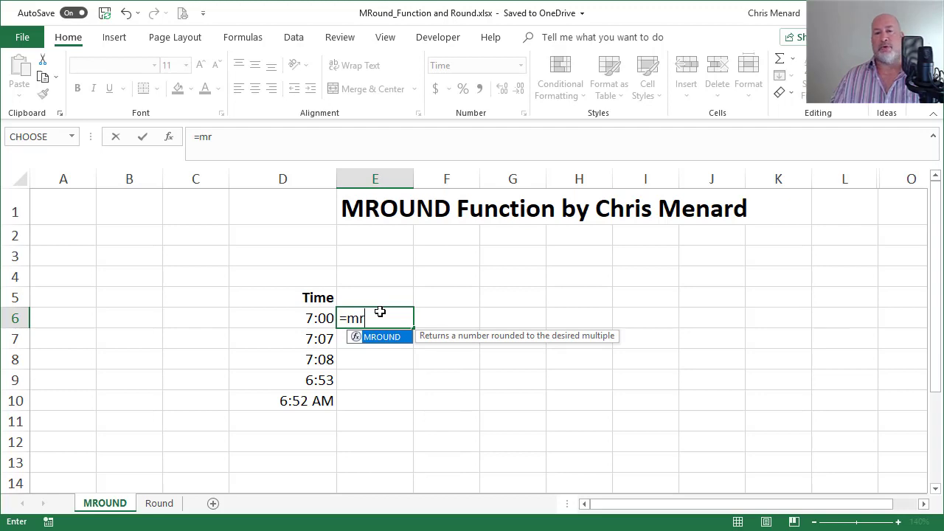
{"action": "mouse_move", "coordinate": [462, 342]}
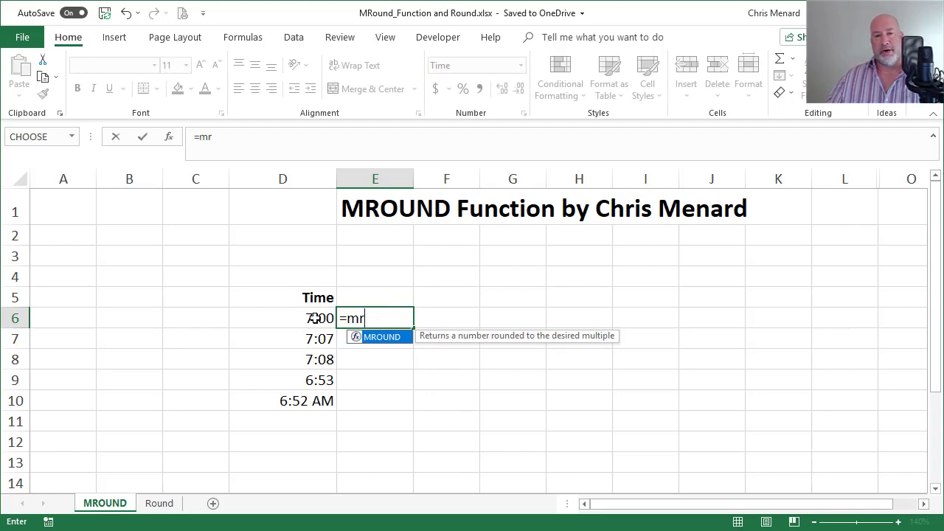
{"action": "key", "text": "Return"}
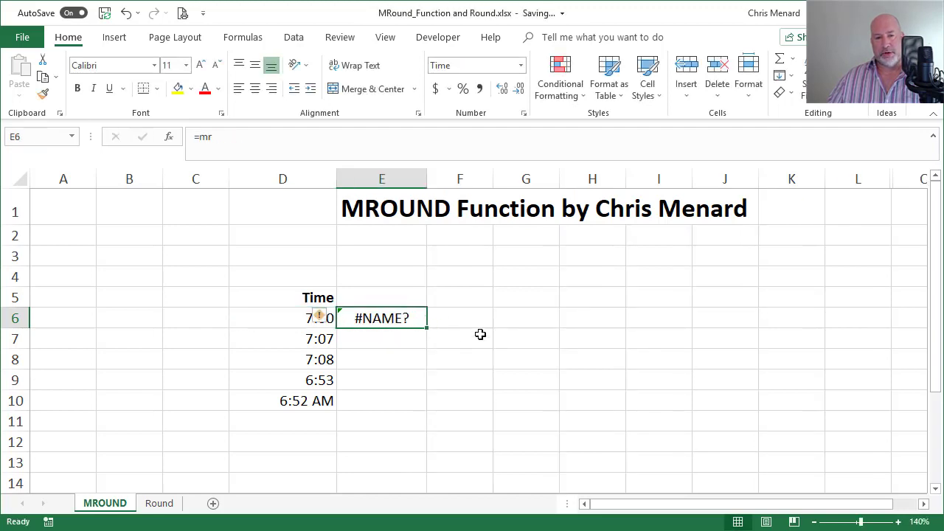
{"action": "type", "text": "ou"}
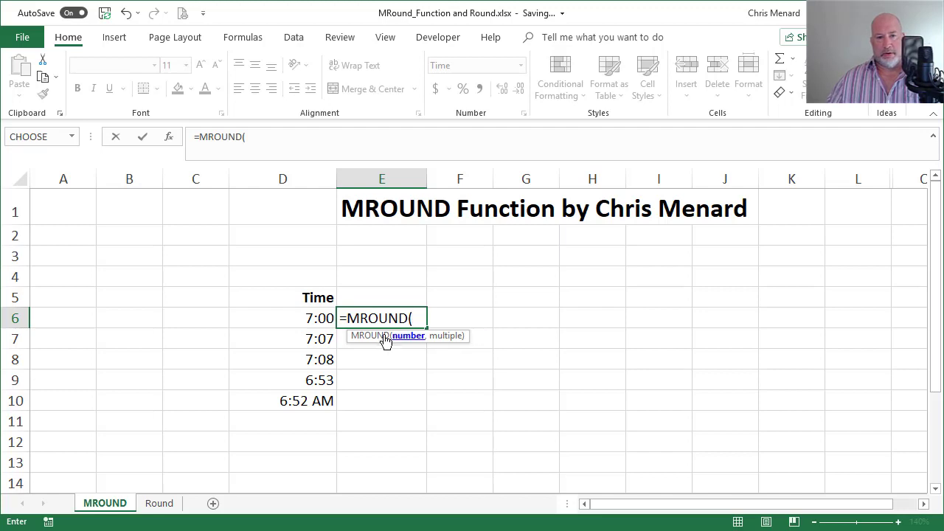
{"action": "left_click", "coordinate": [283, 319]}
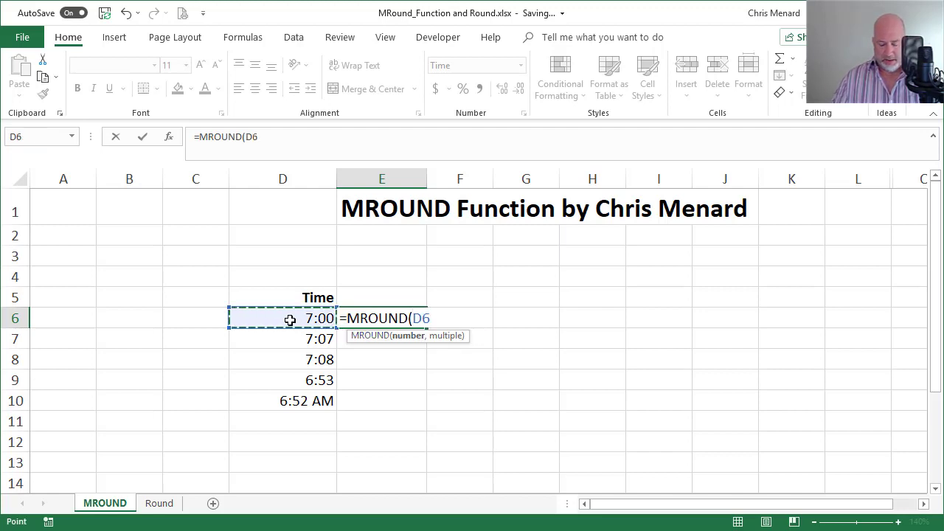
{"action": "type", "text": ","}
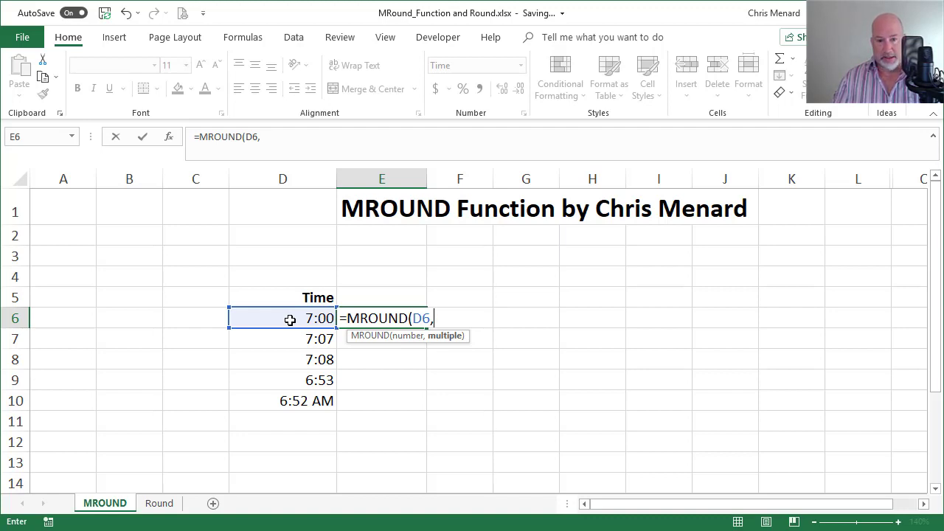
{"action": "type", "text": "\"0"}
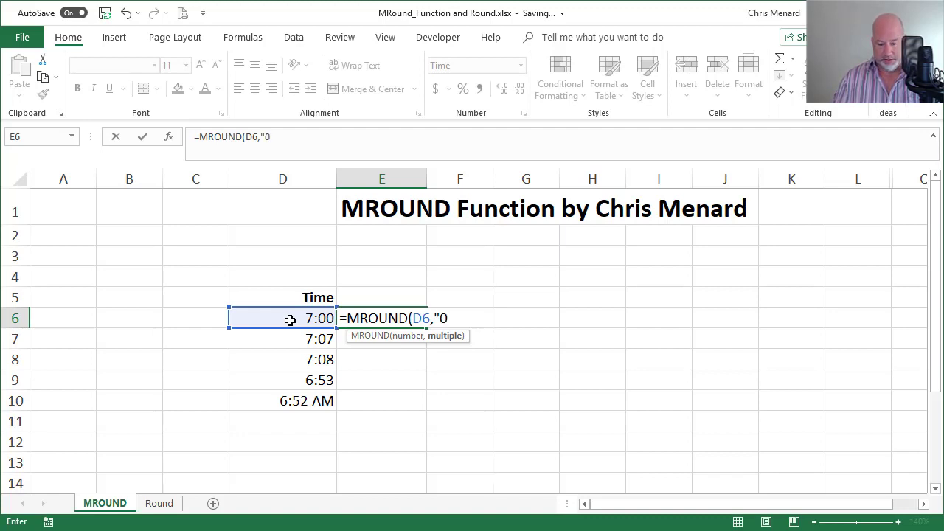
{"action": "type", "text": "\"15"}
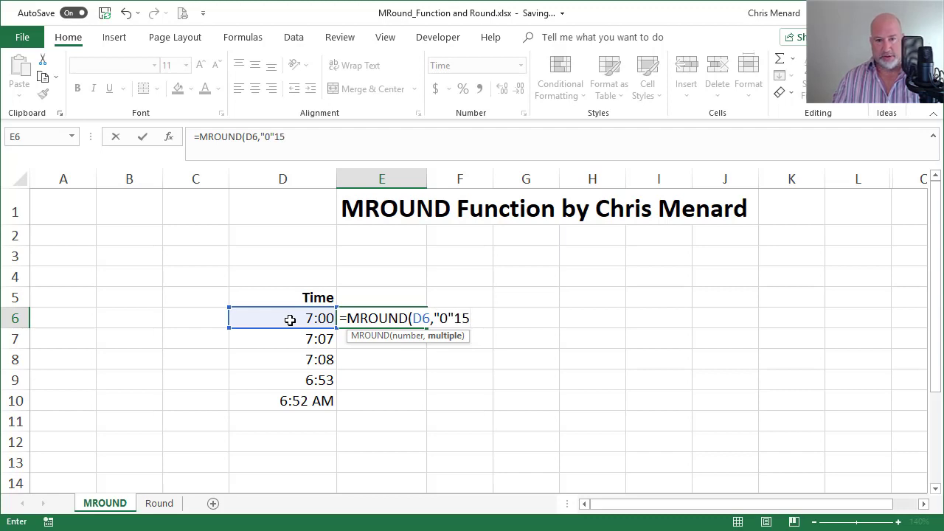
{"action": "key", "text": "Backspace"}
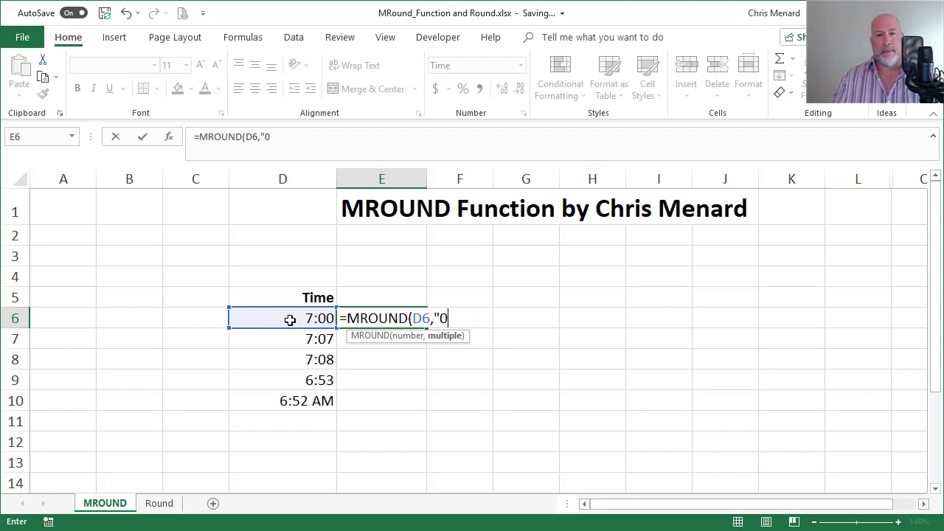
{"action": "type", "text": ":"}
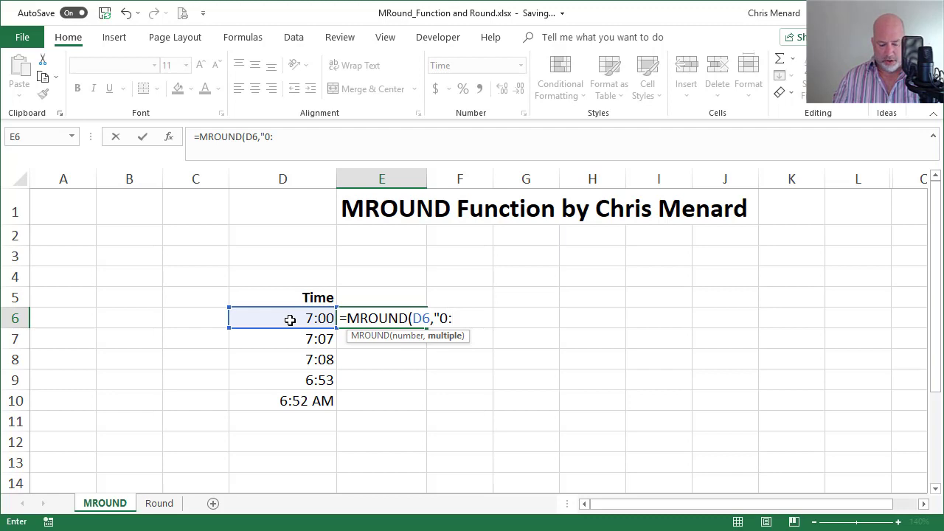
{"action": "type", "text": "15"}
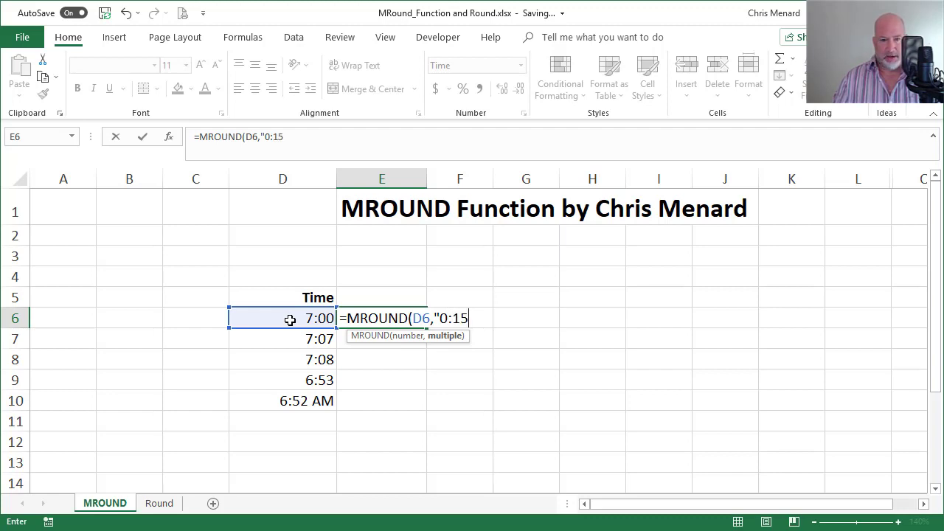
{"action": "type", "text": "\")"}
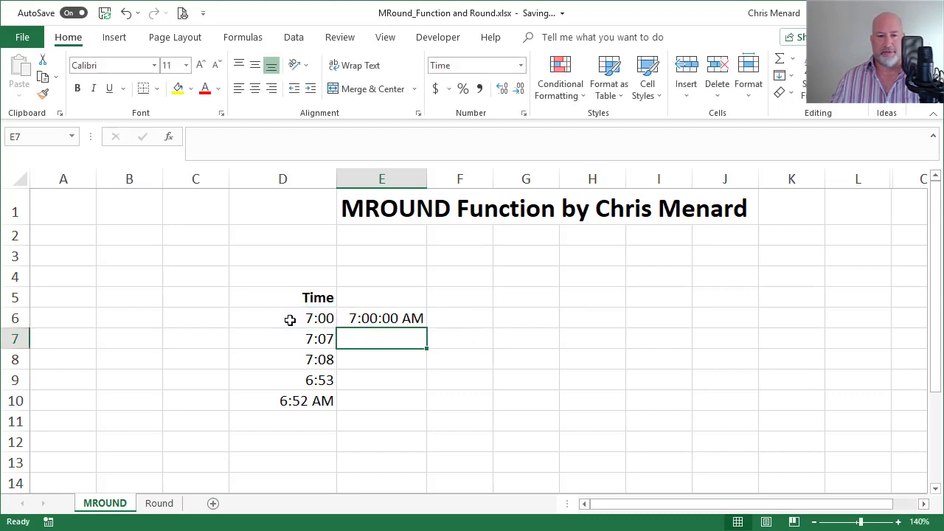
Step: Fill the MROUND formula down through E10, giving 7:00, 7:15, 7:00 and 6:45 AM
{"action": "left_click", "coordinate": [381, 318]}
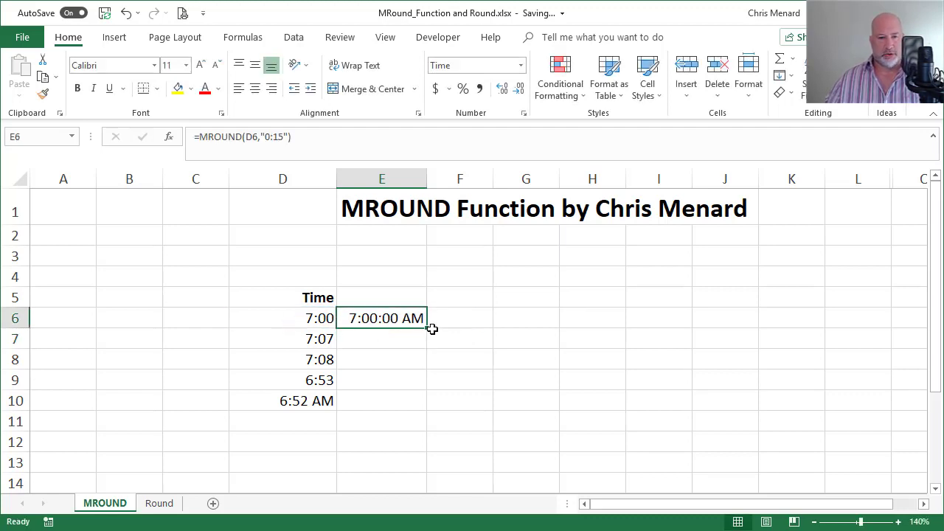
{"action": "left_click_drag", "start_coordinate": [431, 327], "coordinate": [431, 351]}
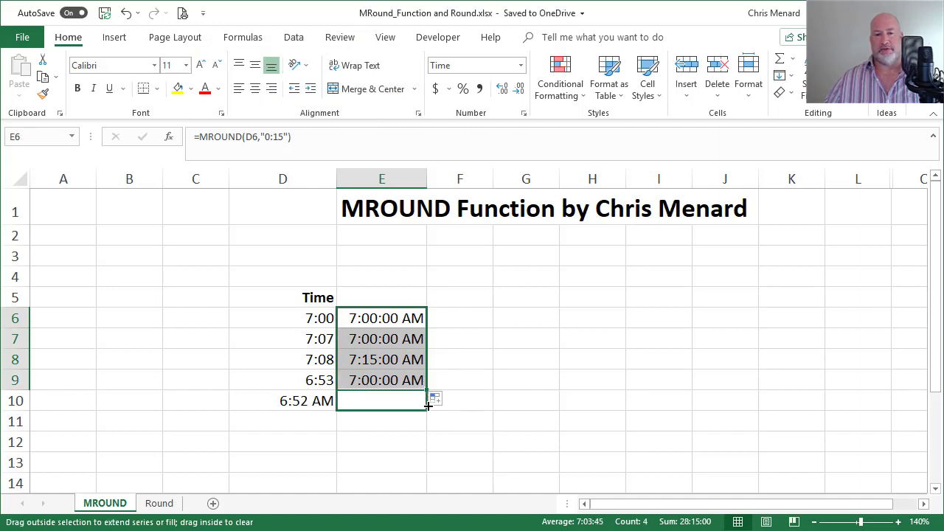
{"action": "left_click_drag", "start_coordinate": [426, 392], "coordinate": [427, 401]}
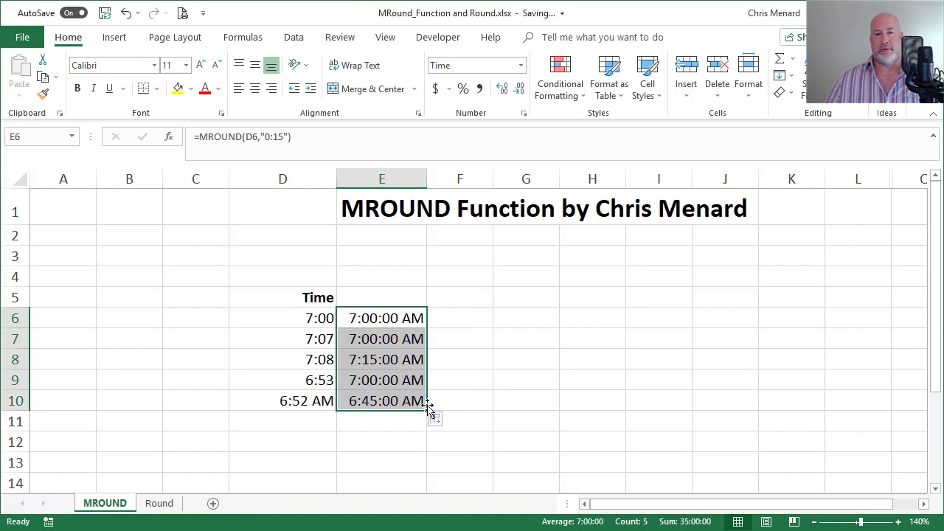
{"action": "left_click", "coordinate": [460, 319]}
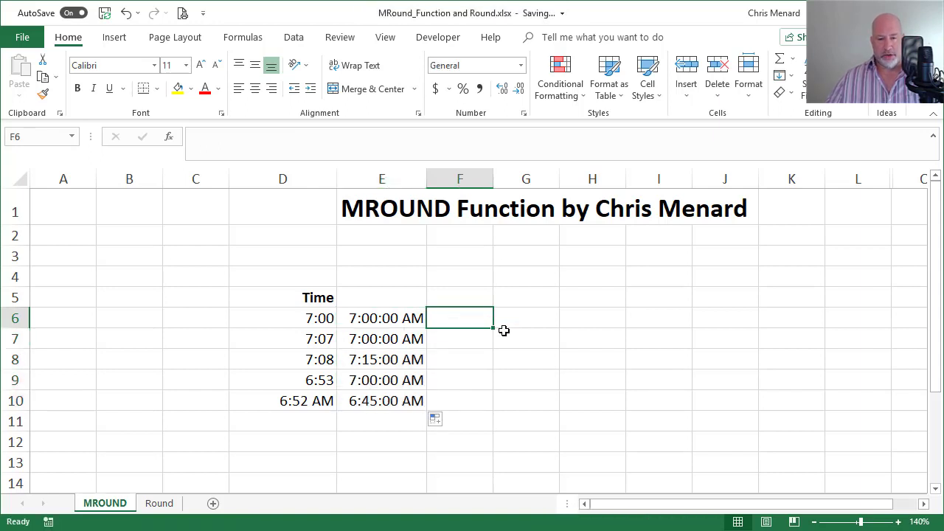
Step: Enter =FORMULATEXT(E6) in F6 to display the MROUND formula as text
{"action": "type", "text": "=form"}
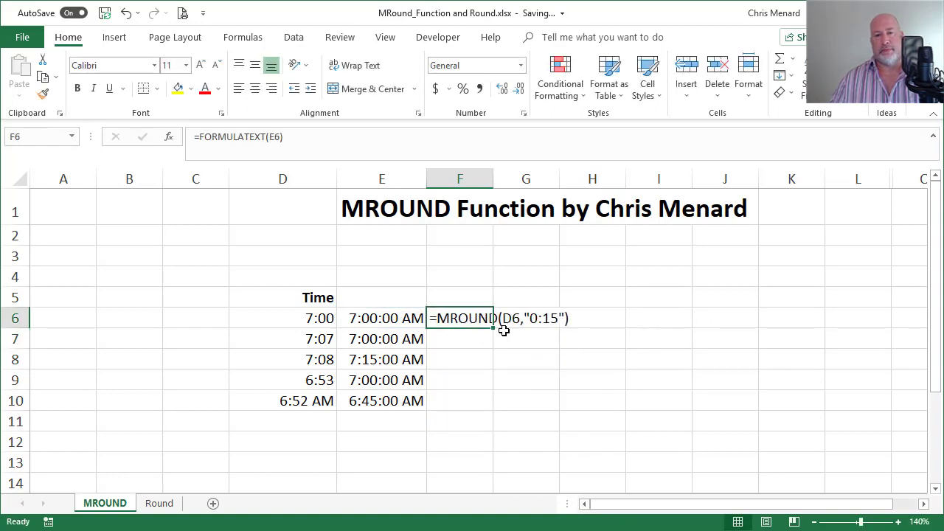
{"action": "mouse_move", "coordinate": [481, 372]}
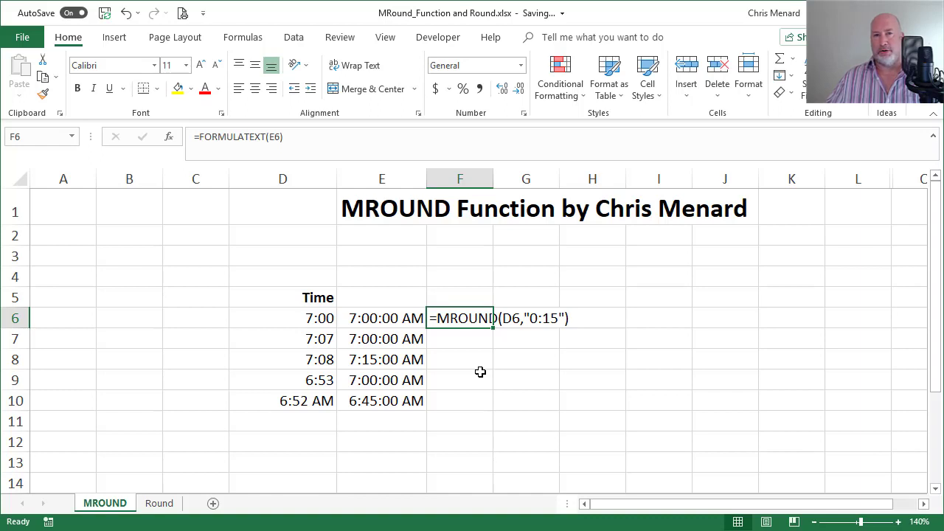
{"action": "mouse_move", "coordinate": [791, 178]}
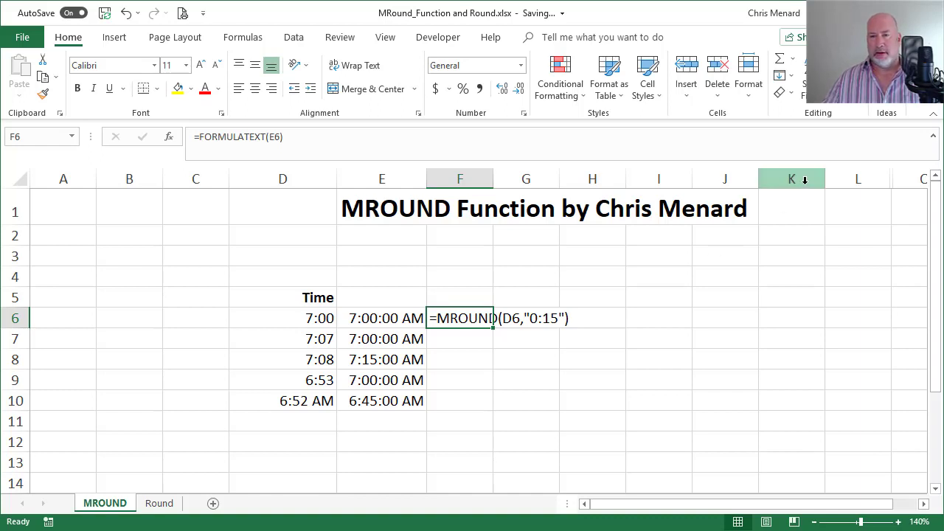
{"action": "mouse_move", "coordinate": [635, 273]}
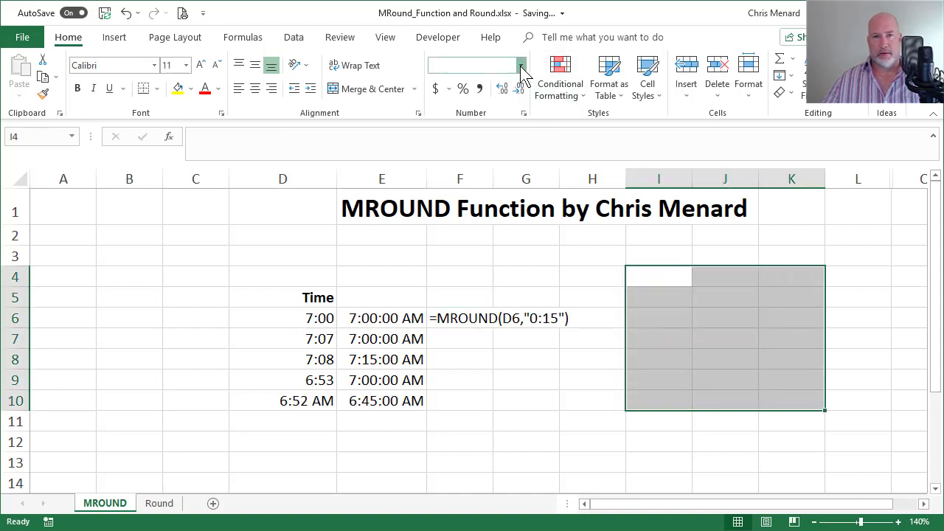
Step: Format I4:K10 as Text and type minute ranges 53–7, 8–22, 23–37, 38–52 with marks 00, 15, 30, 45
{"action": "left_click", "coordinate": [521, 65]}
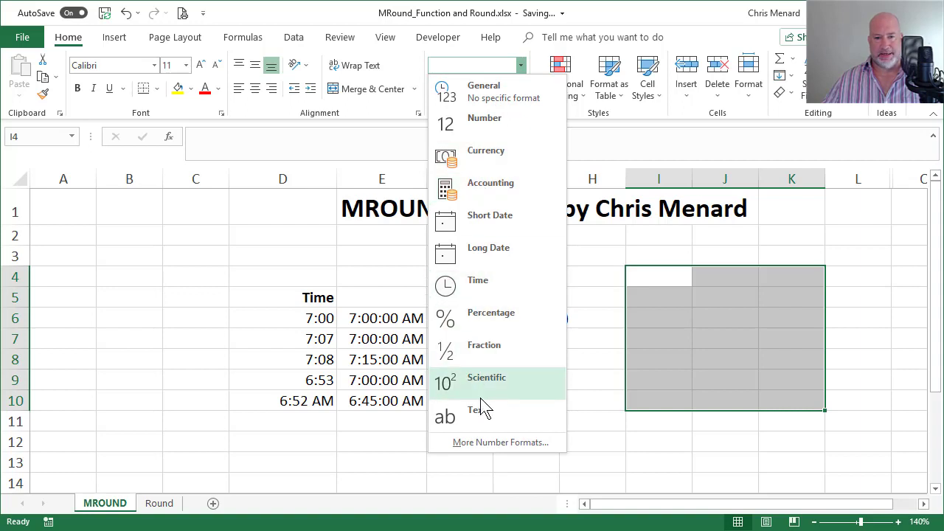
{"action": "left_click", "coordinate": [478, 416]}
{"action": "type", "text": "53"}
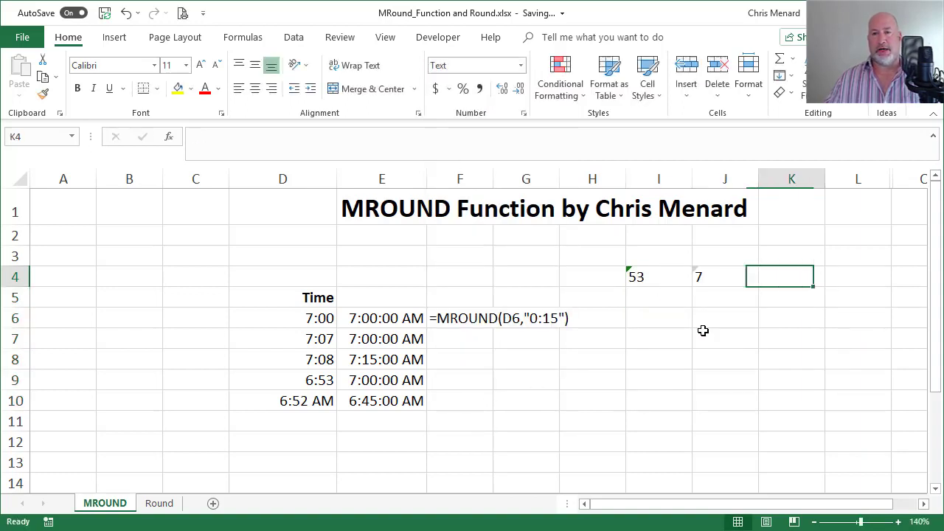
{"action": "type", "text": "00"}
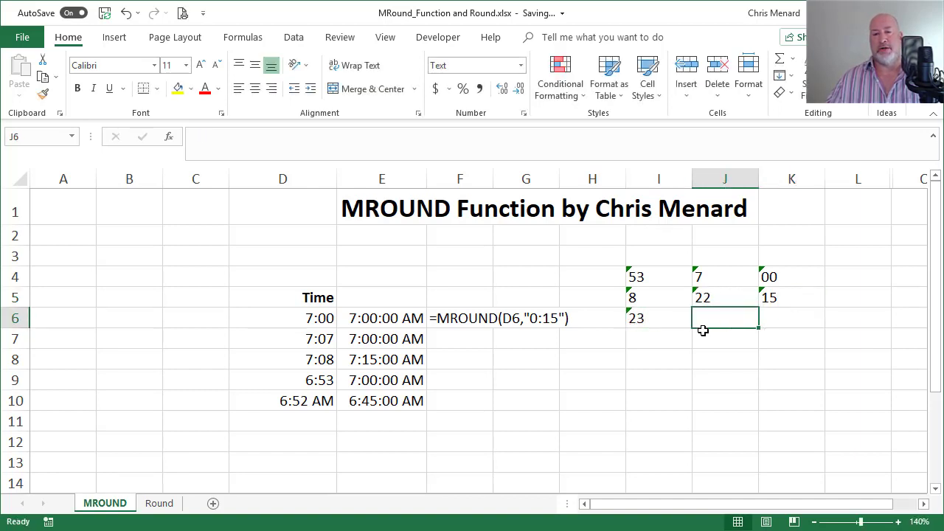
{"action": "type", "text": "37"}
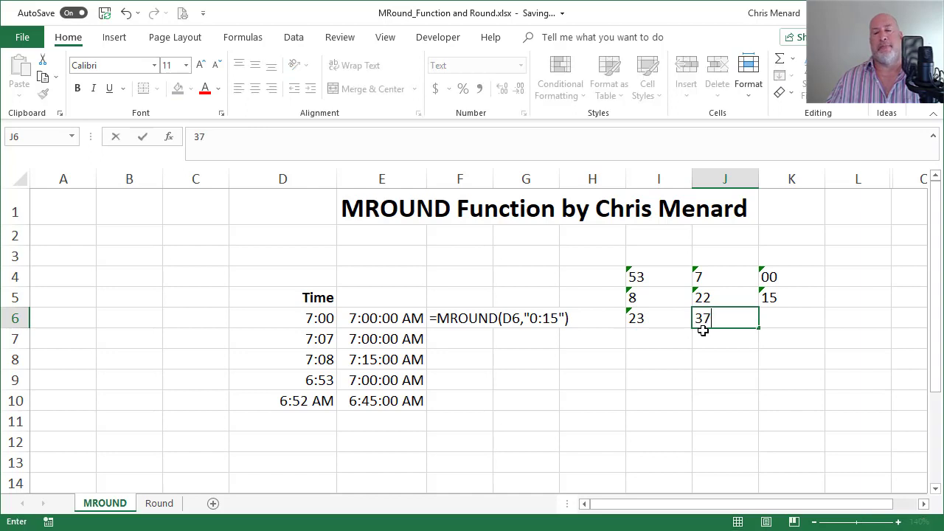
{"action": "key", "text": "Return"}
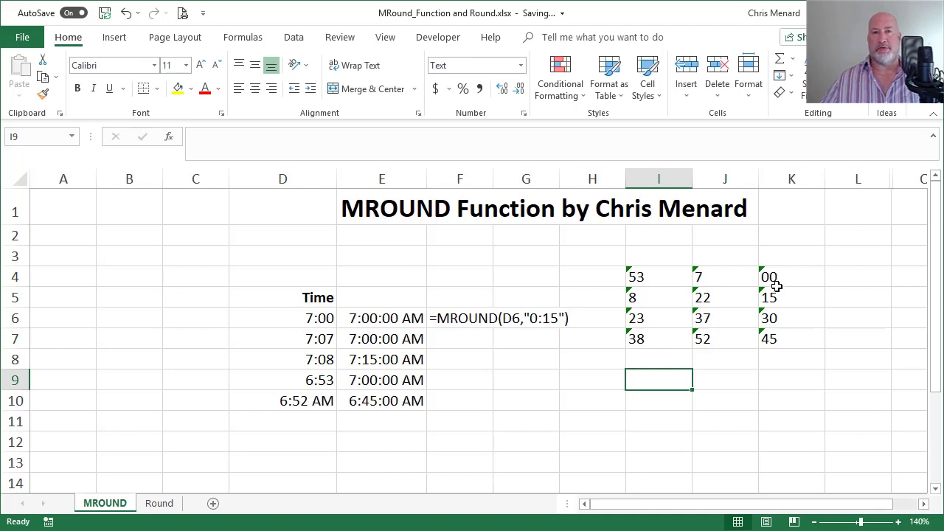
{"action": "left_click", "coordinate": [791, 277]}
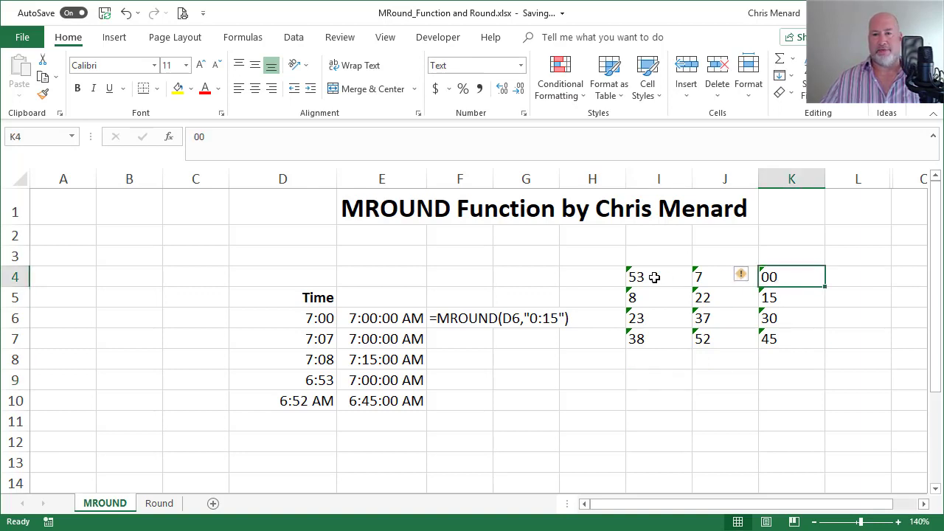
{"action": "mouse_move", "coordinate": [729, 281]}
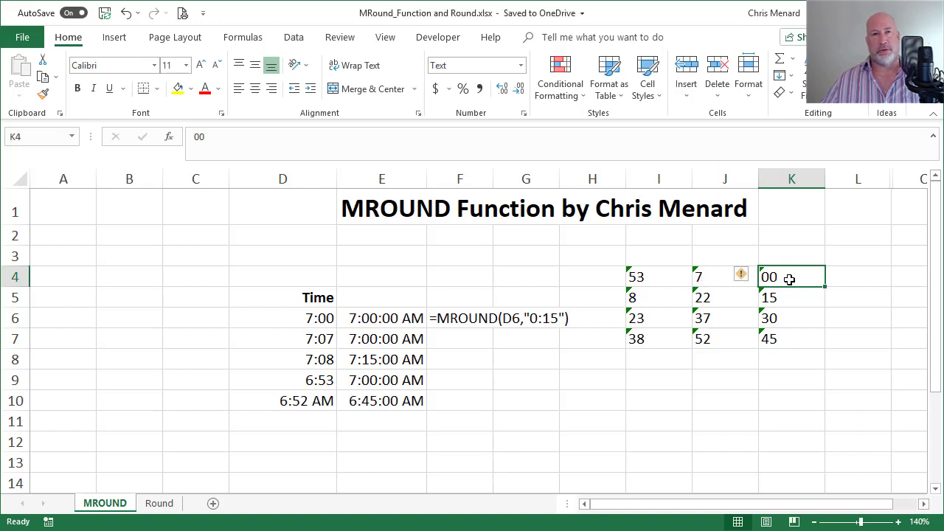
{"action": "left_click", "coordinate": [791, 298]}
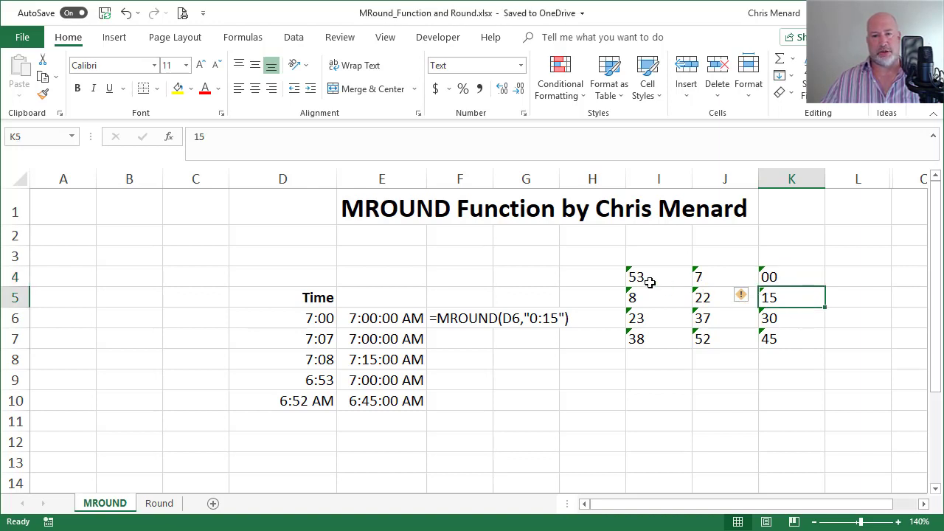
{"action": "left_click_drag", "start_coordinate": [636, 278], "coordinate": [769, 338]}
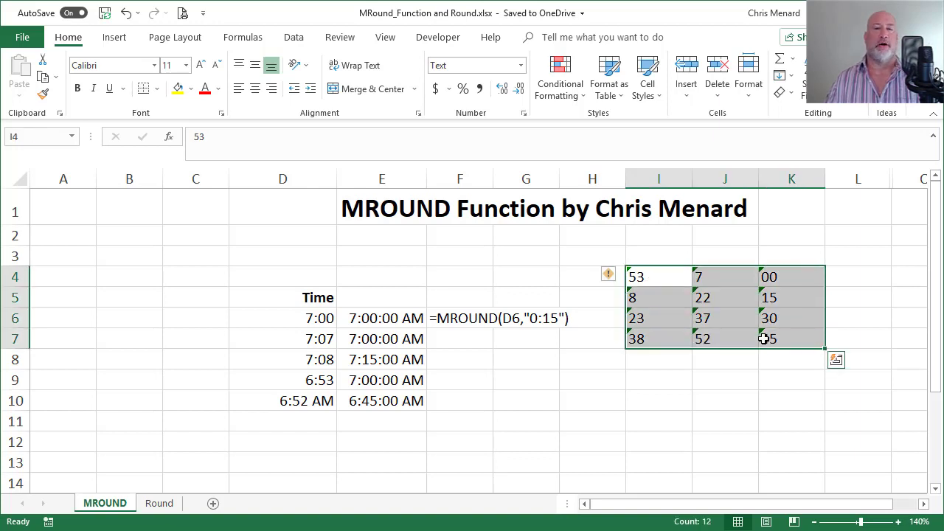